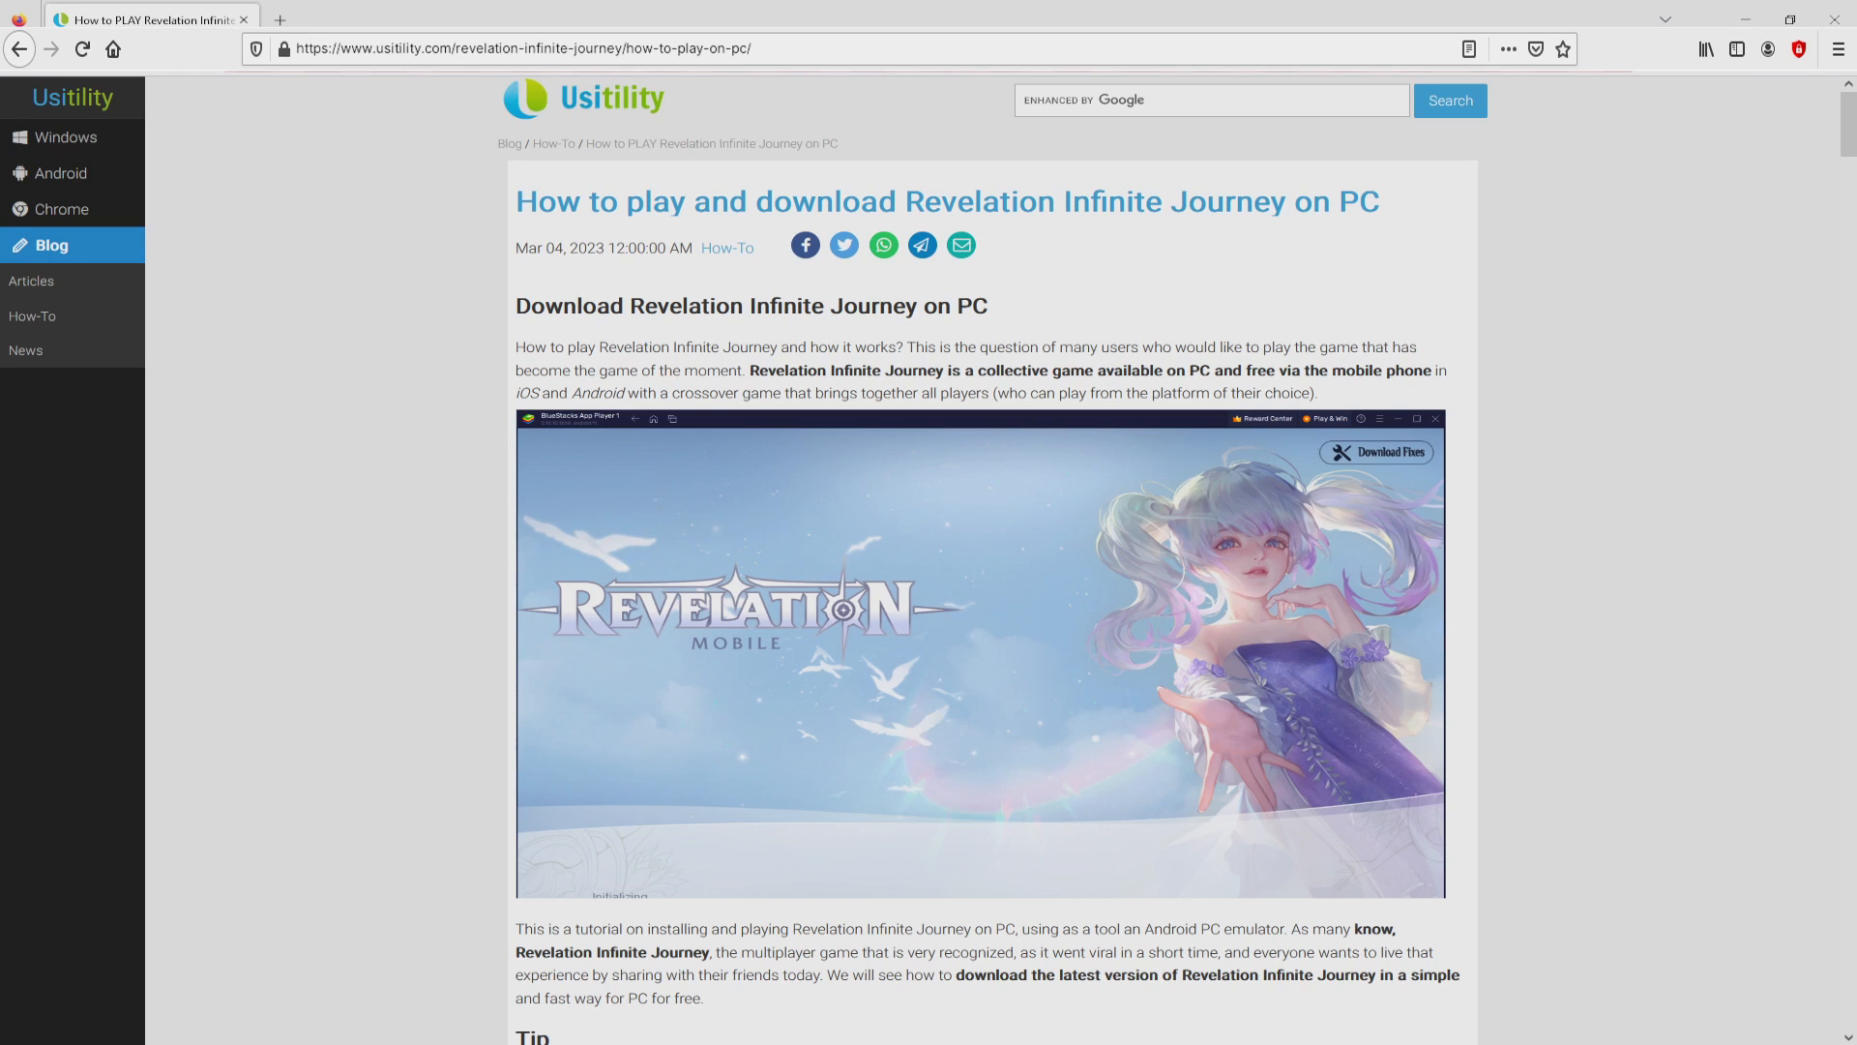
Follow the Usitility guide's green 'Download on PC' button to the game's BlueStacks page
scroll(down, 3)
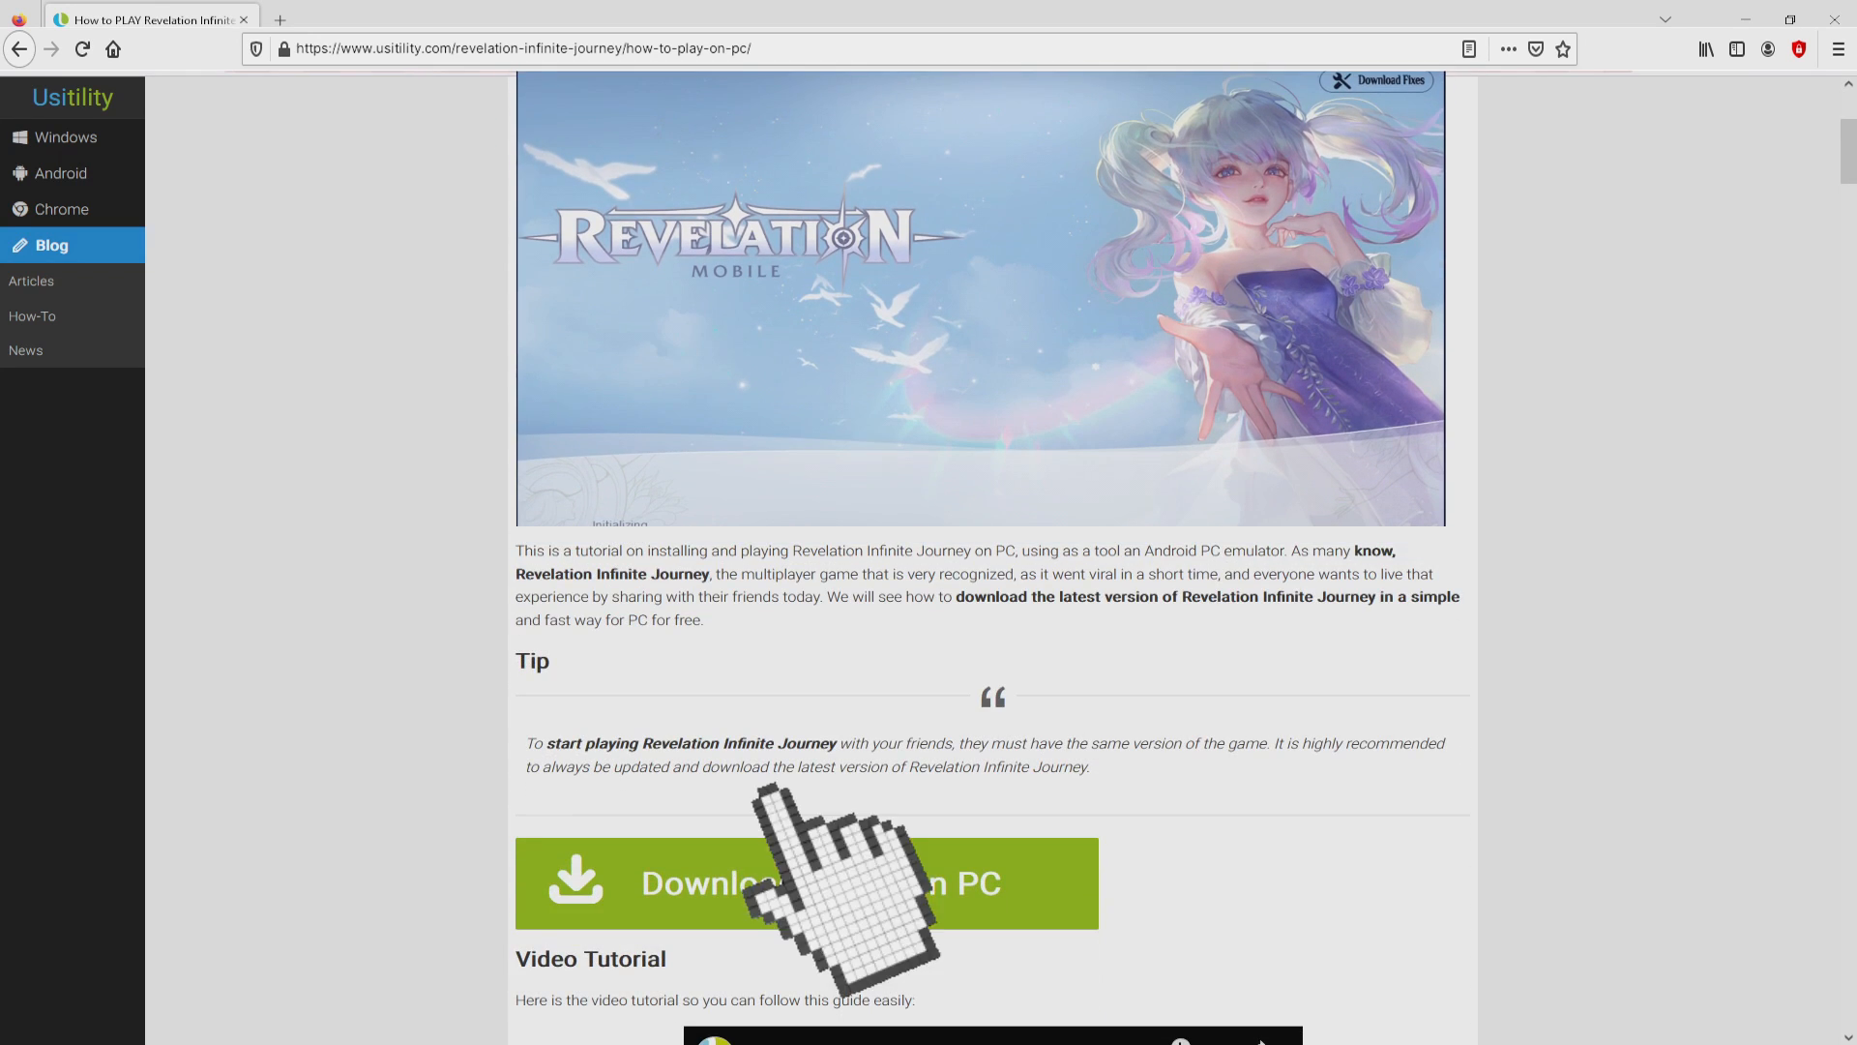
click(792, 882)
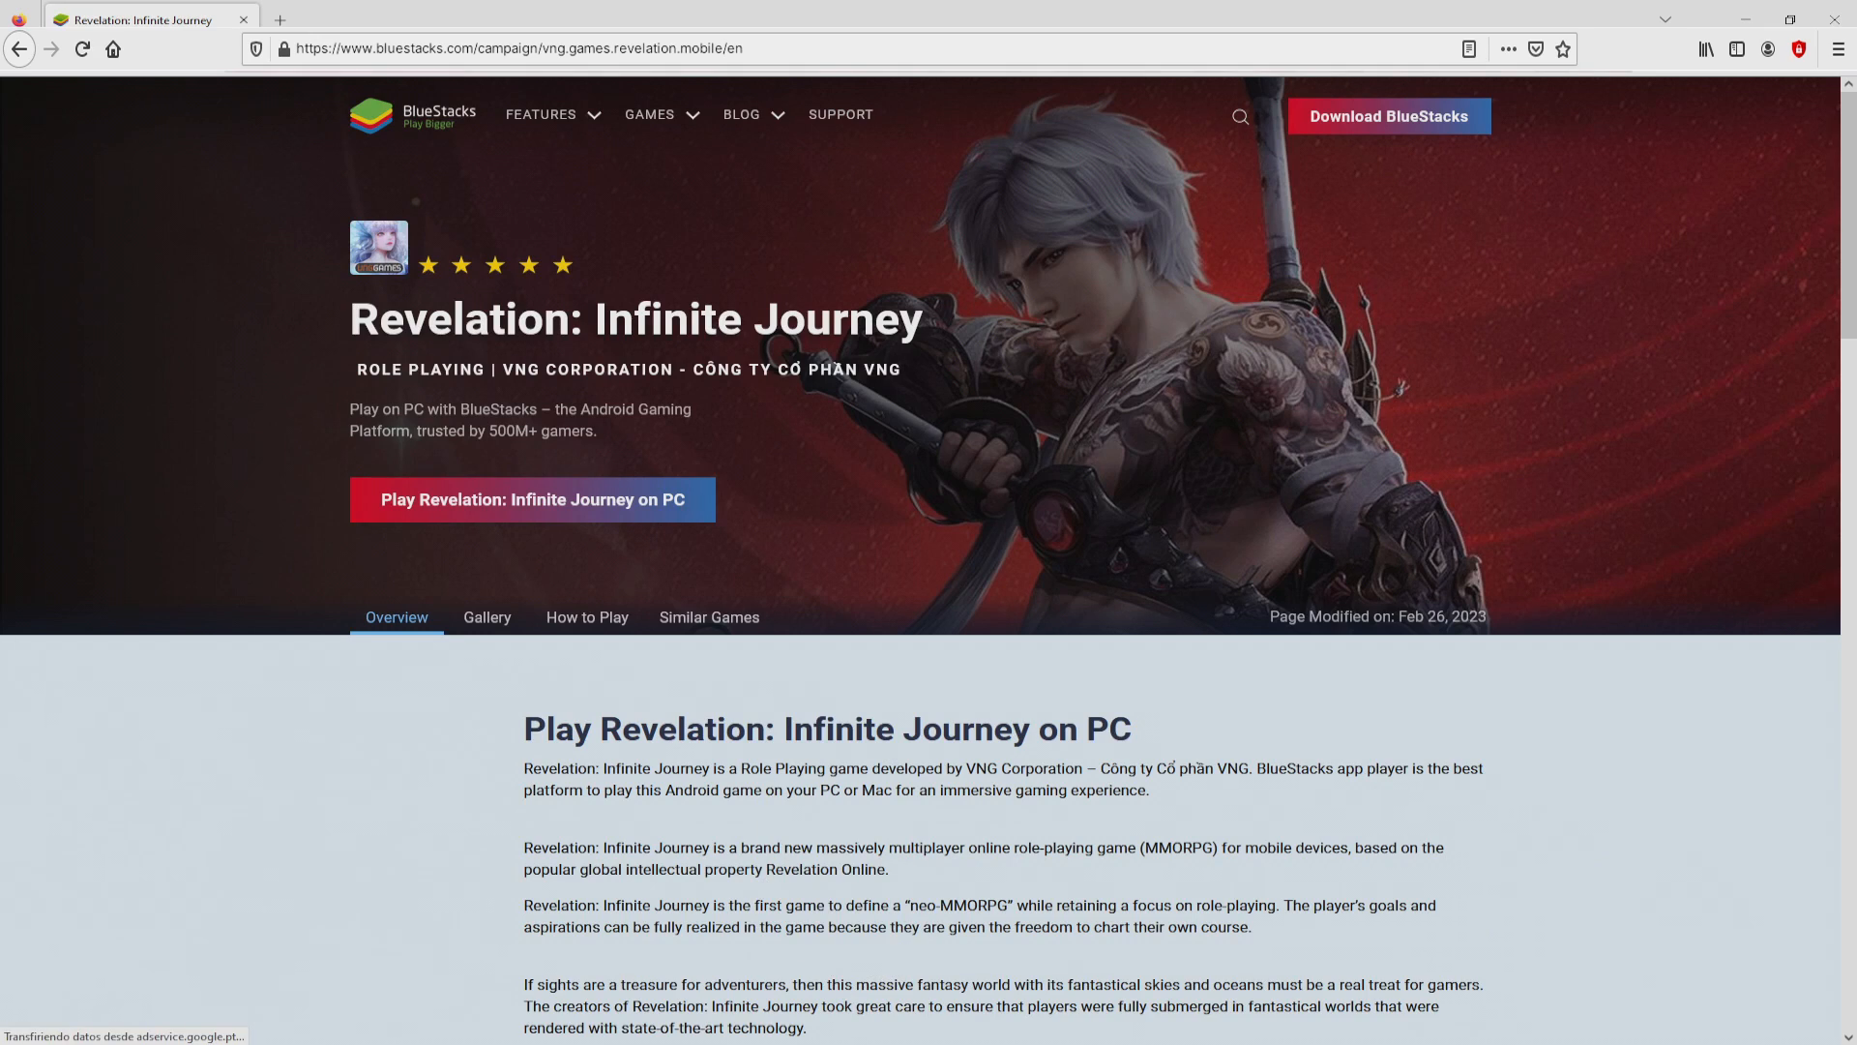
Download BlueStacks via 'Play Revelation: Infinite Journey on PC' and run the downloaded installer
scroll(down, 3)
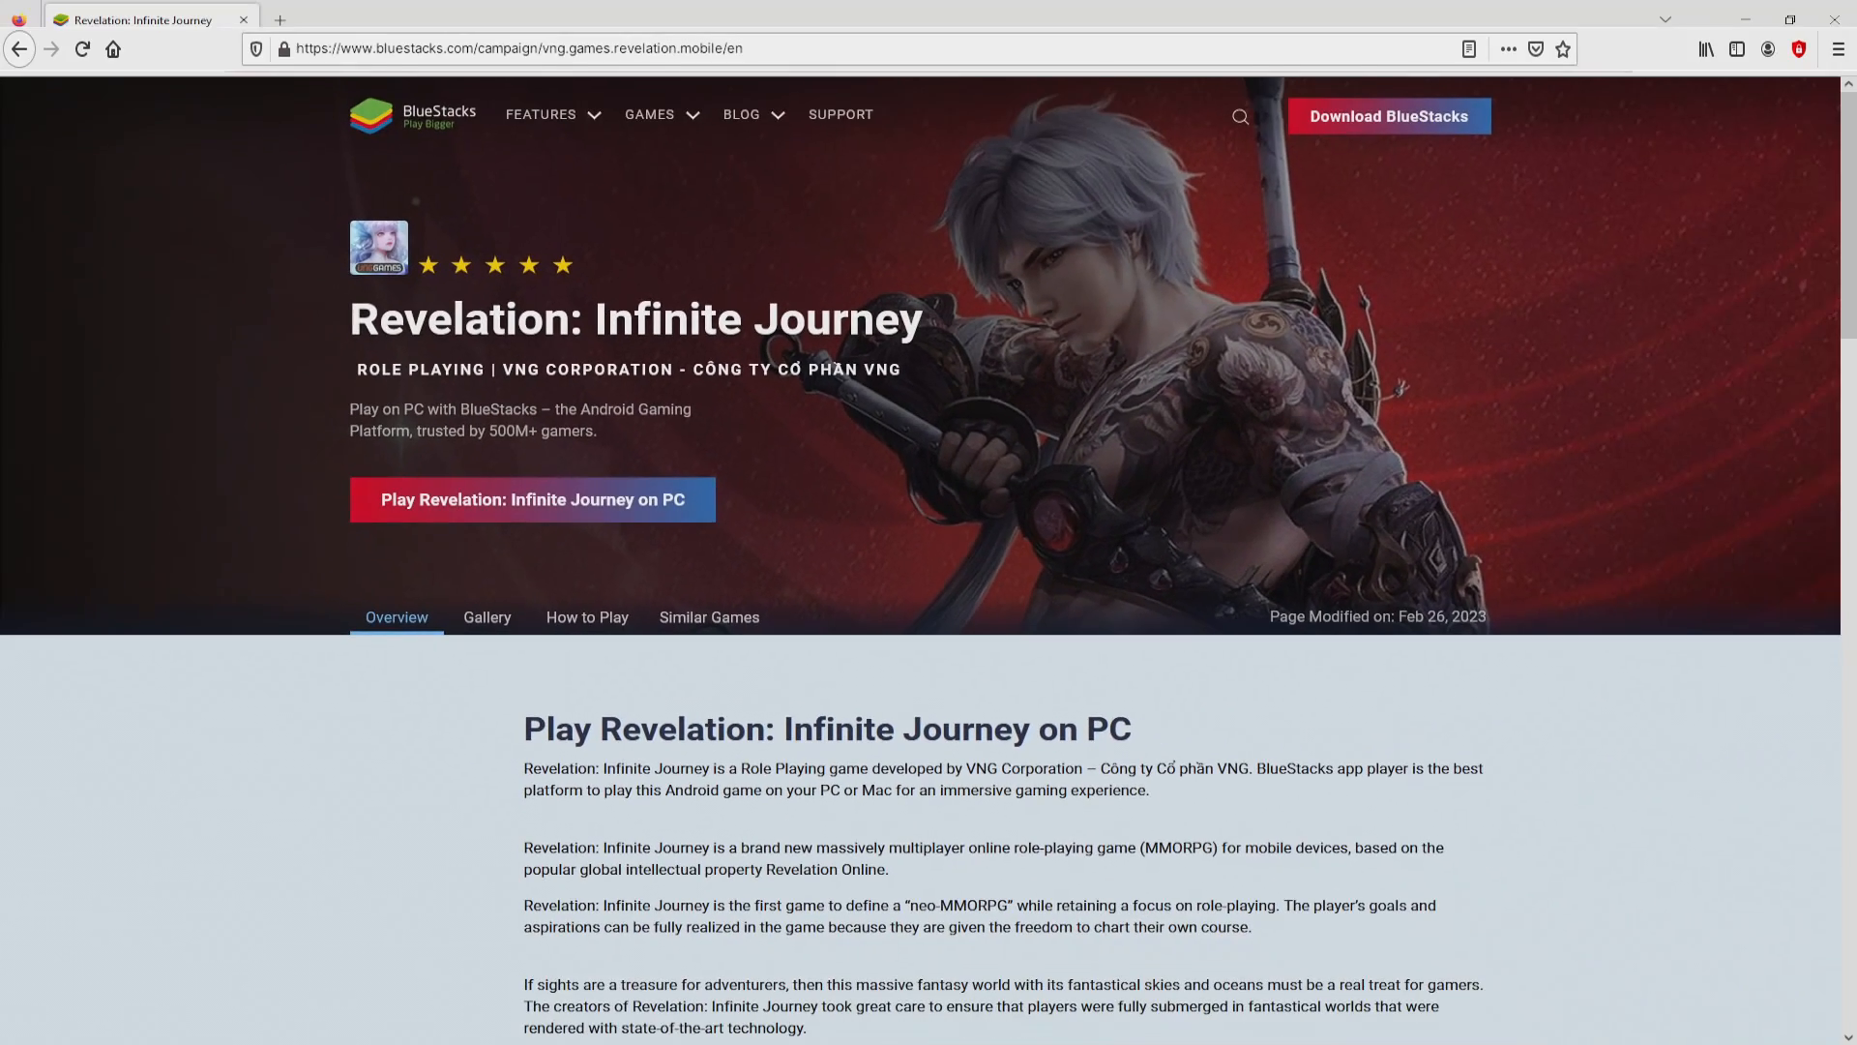
click(532, 499)
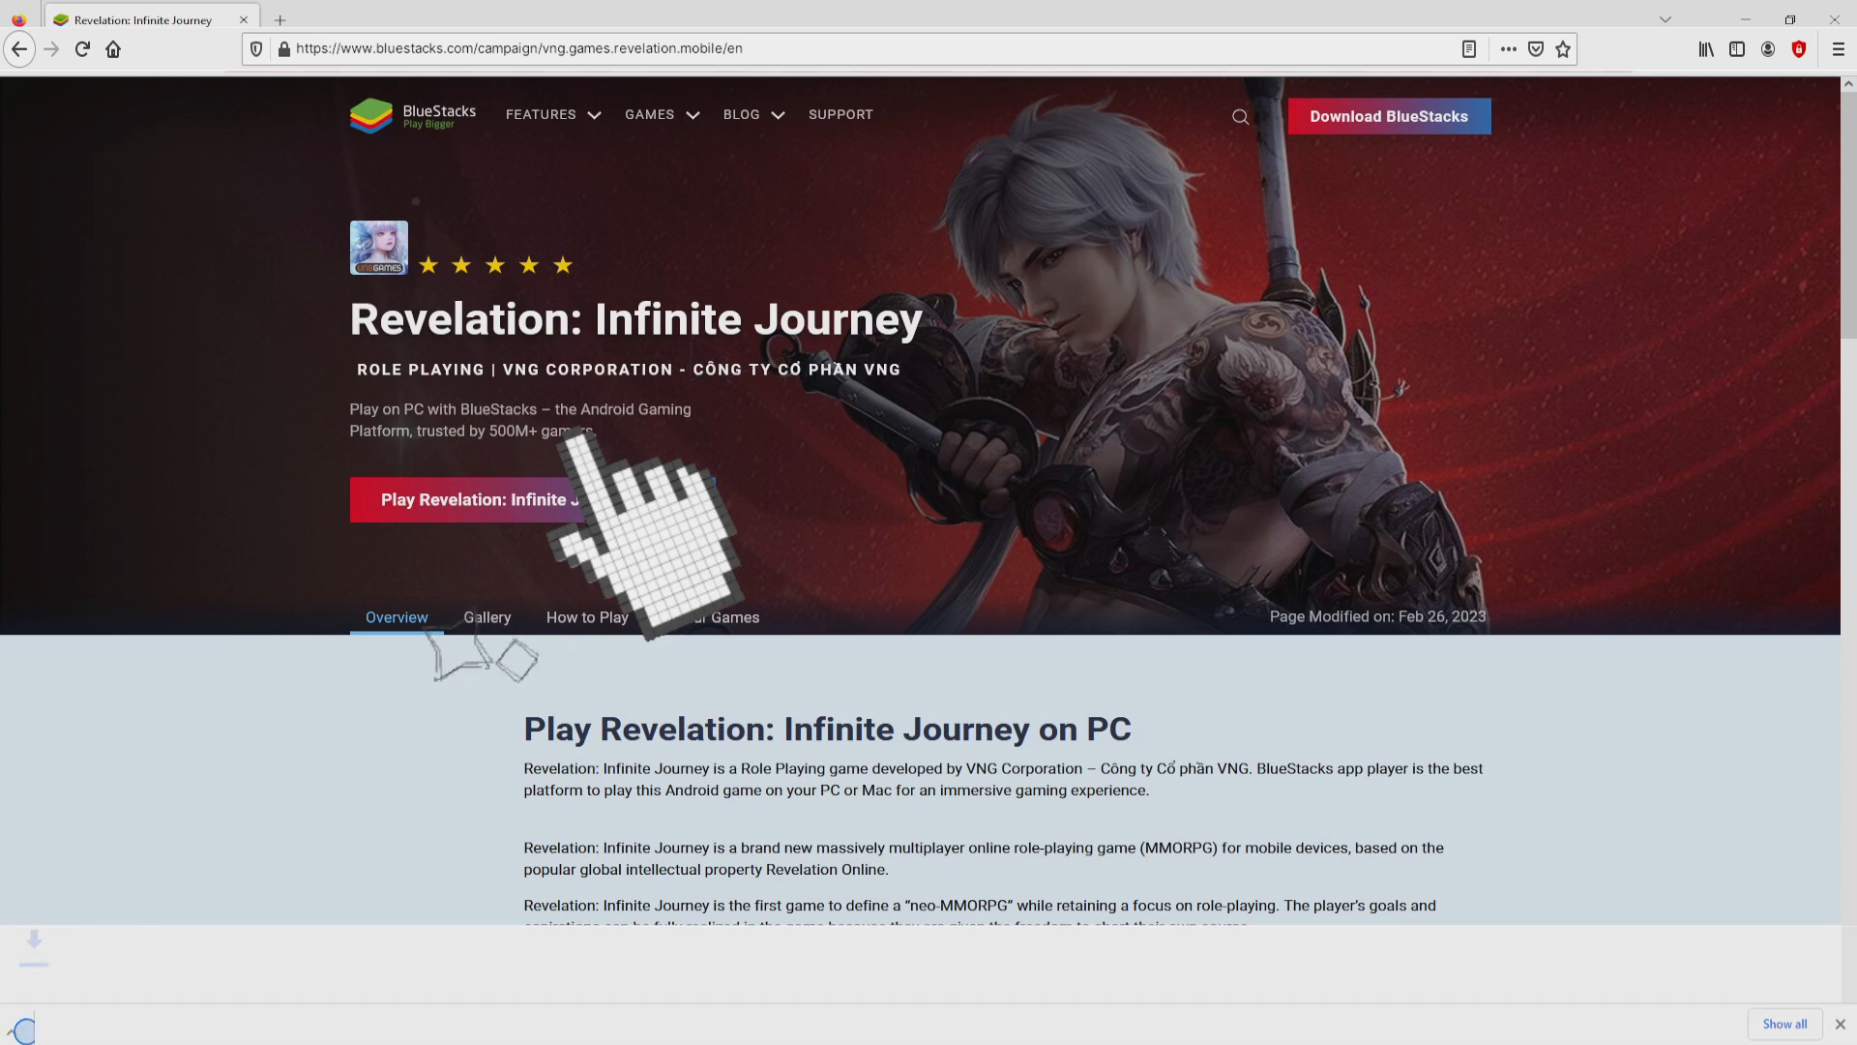
click(468, 499)
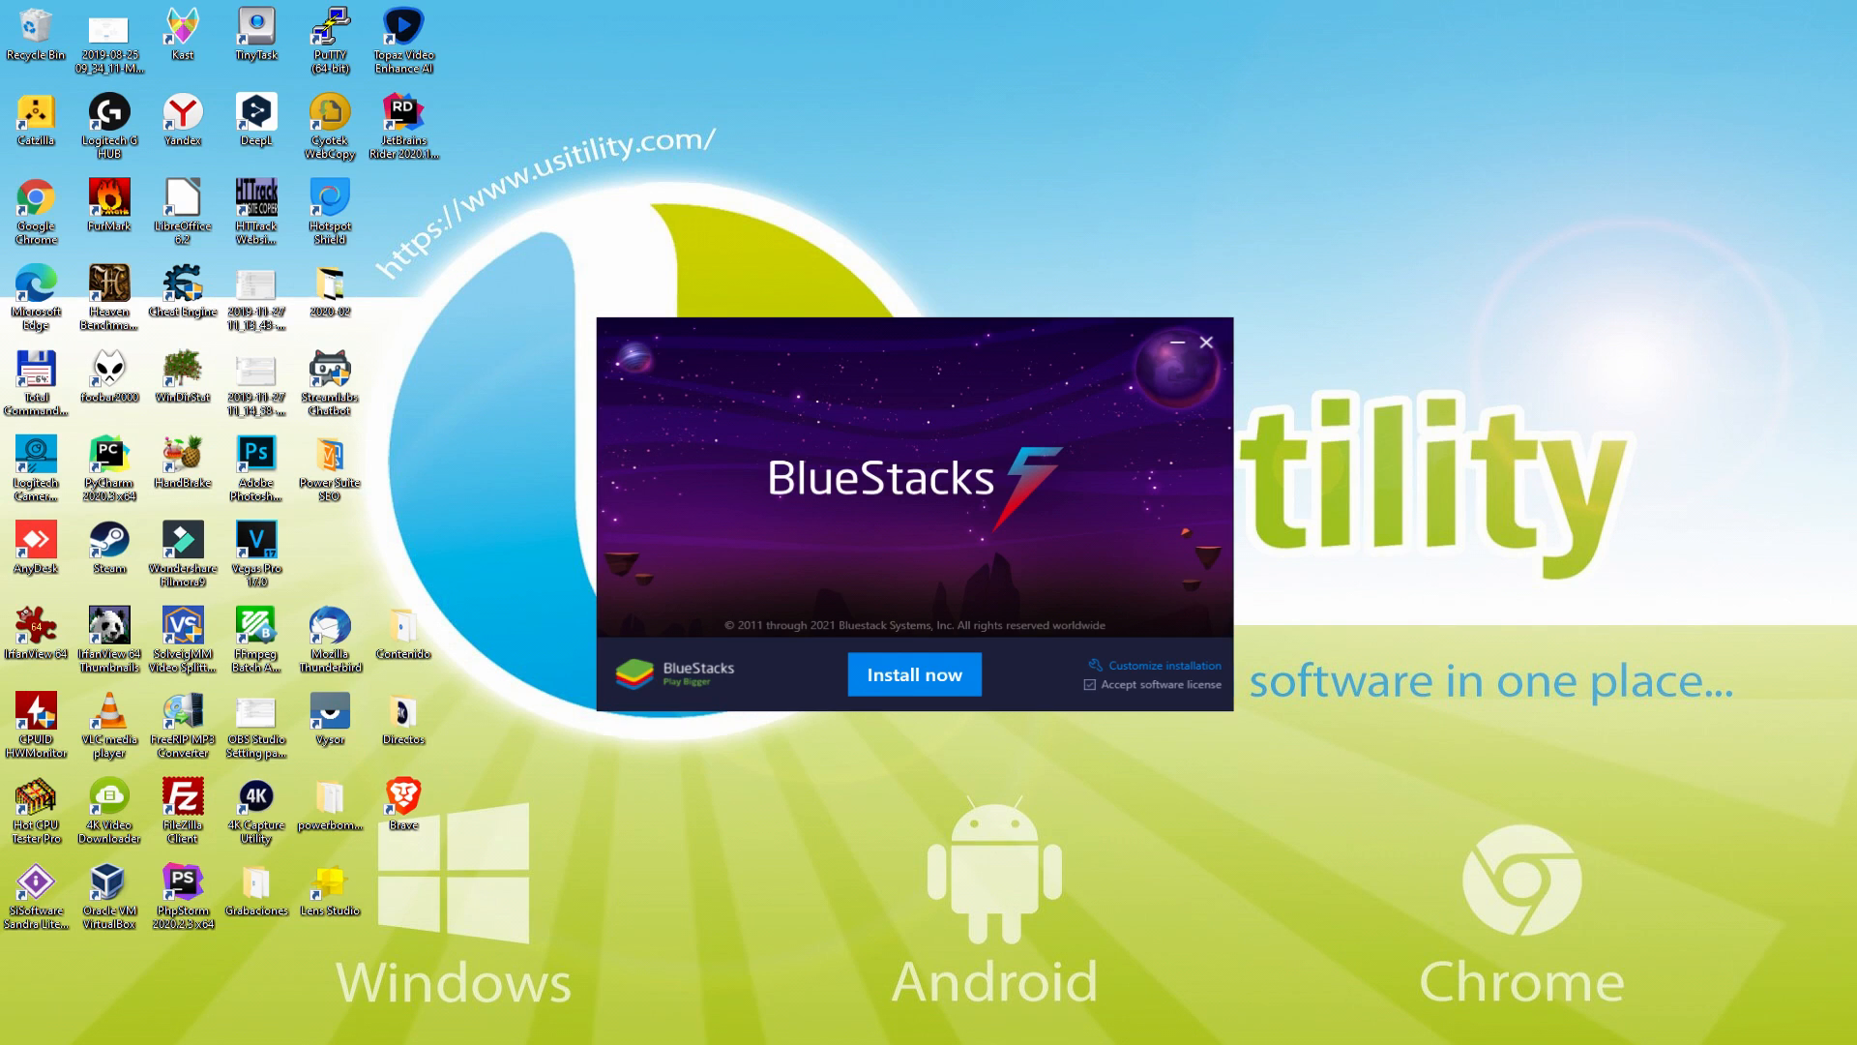
click(913, 674)
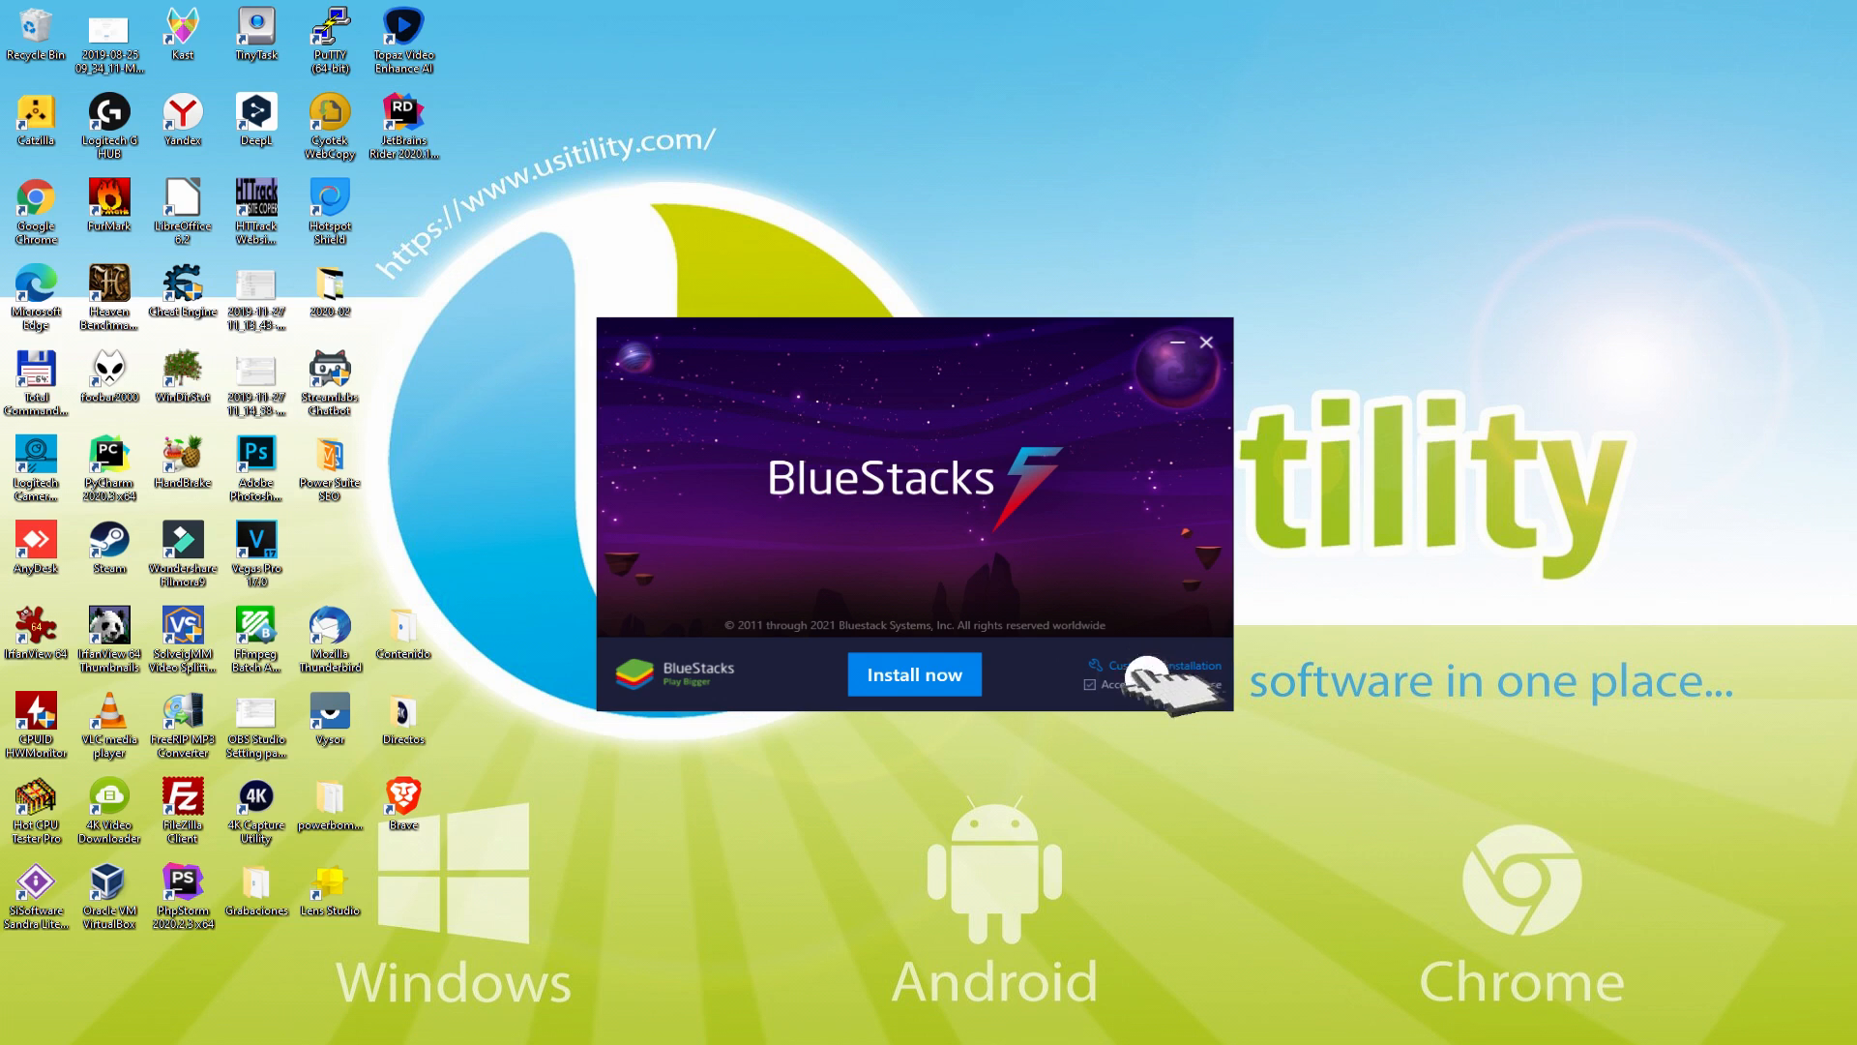
click(1167, 665)
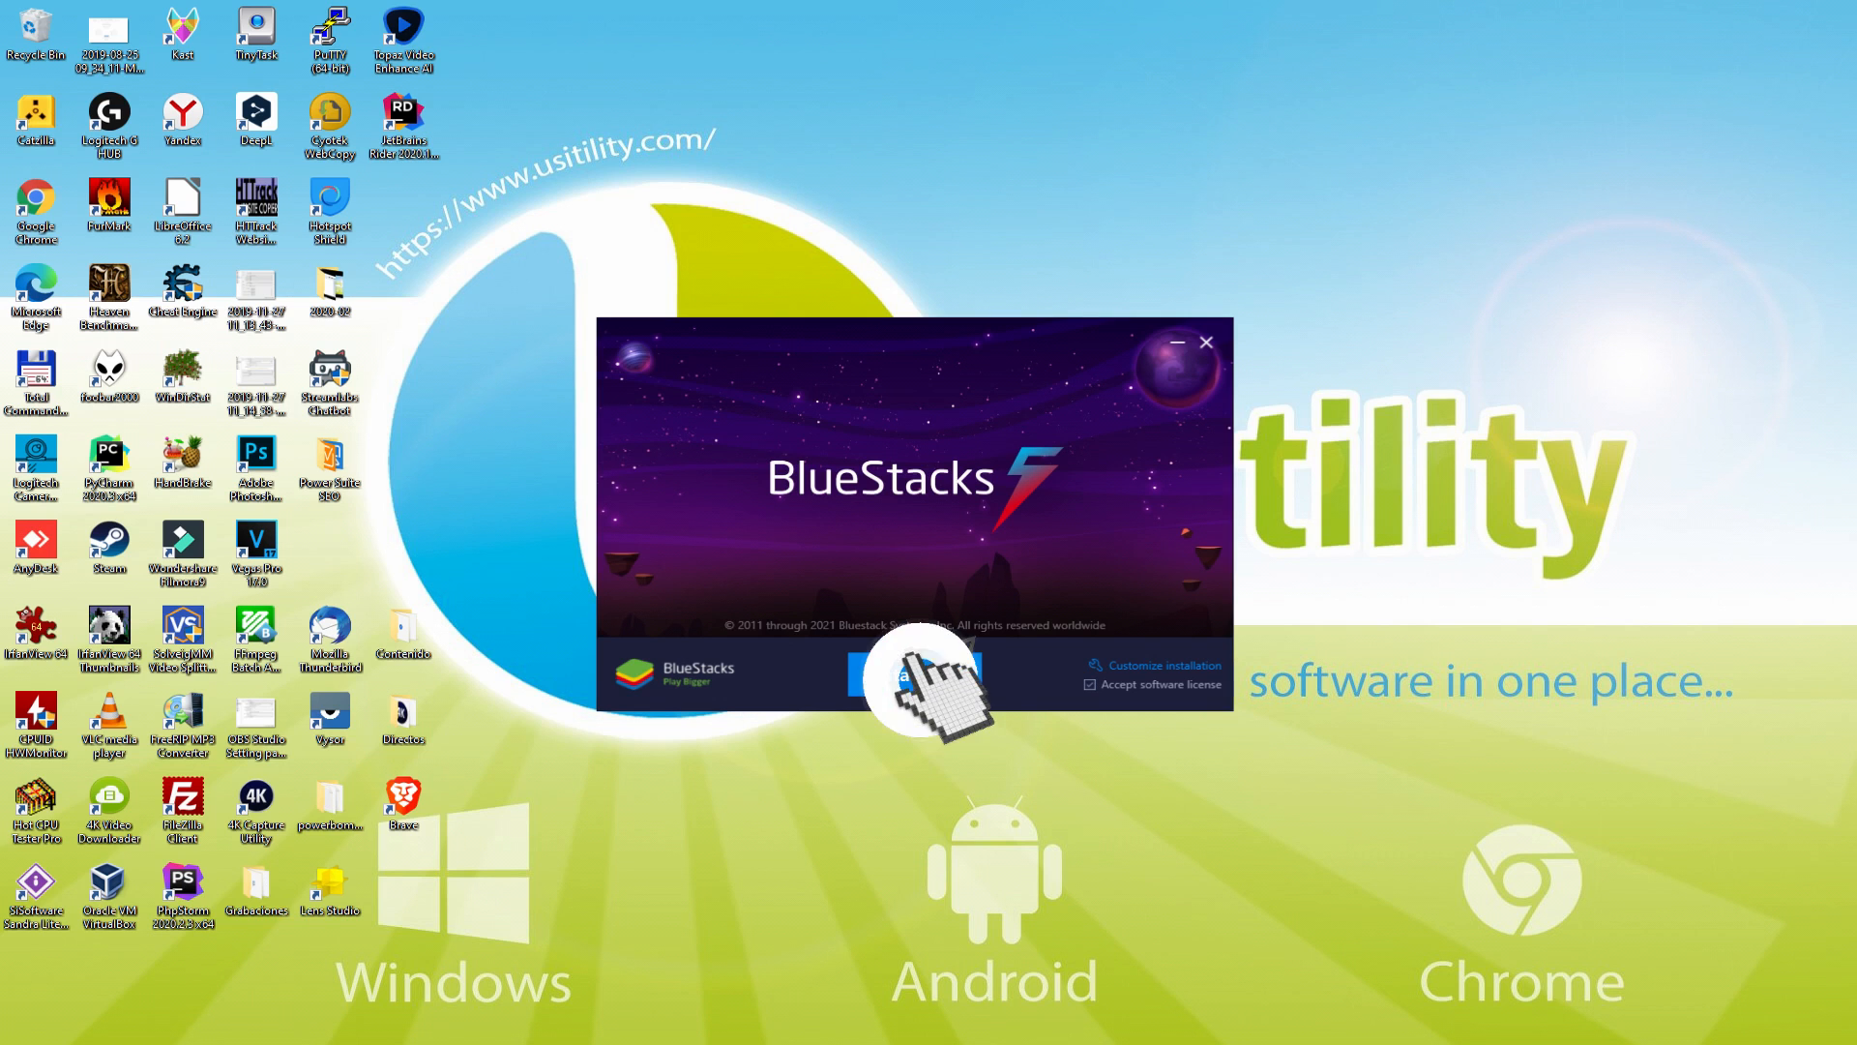
Install BlueStacks 5 with 'Install now' and wait until its home screen appears
click(915, 673)
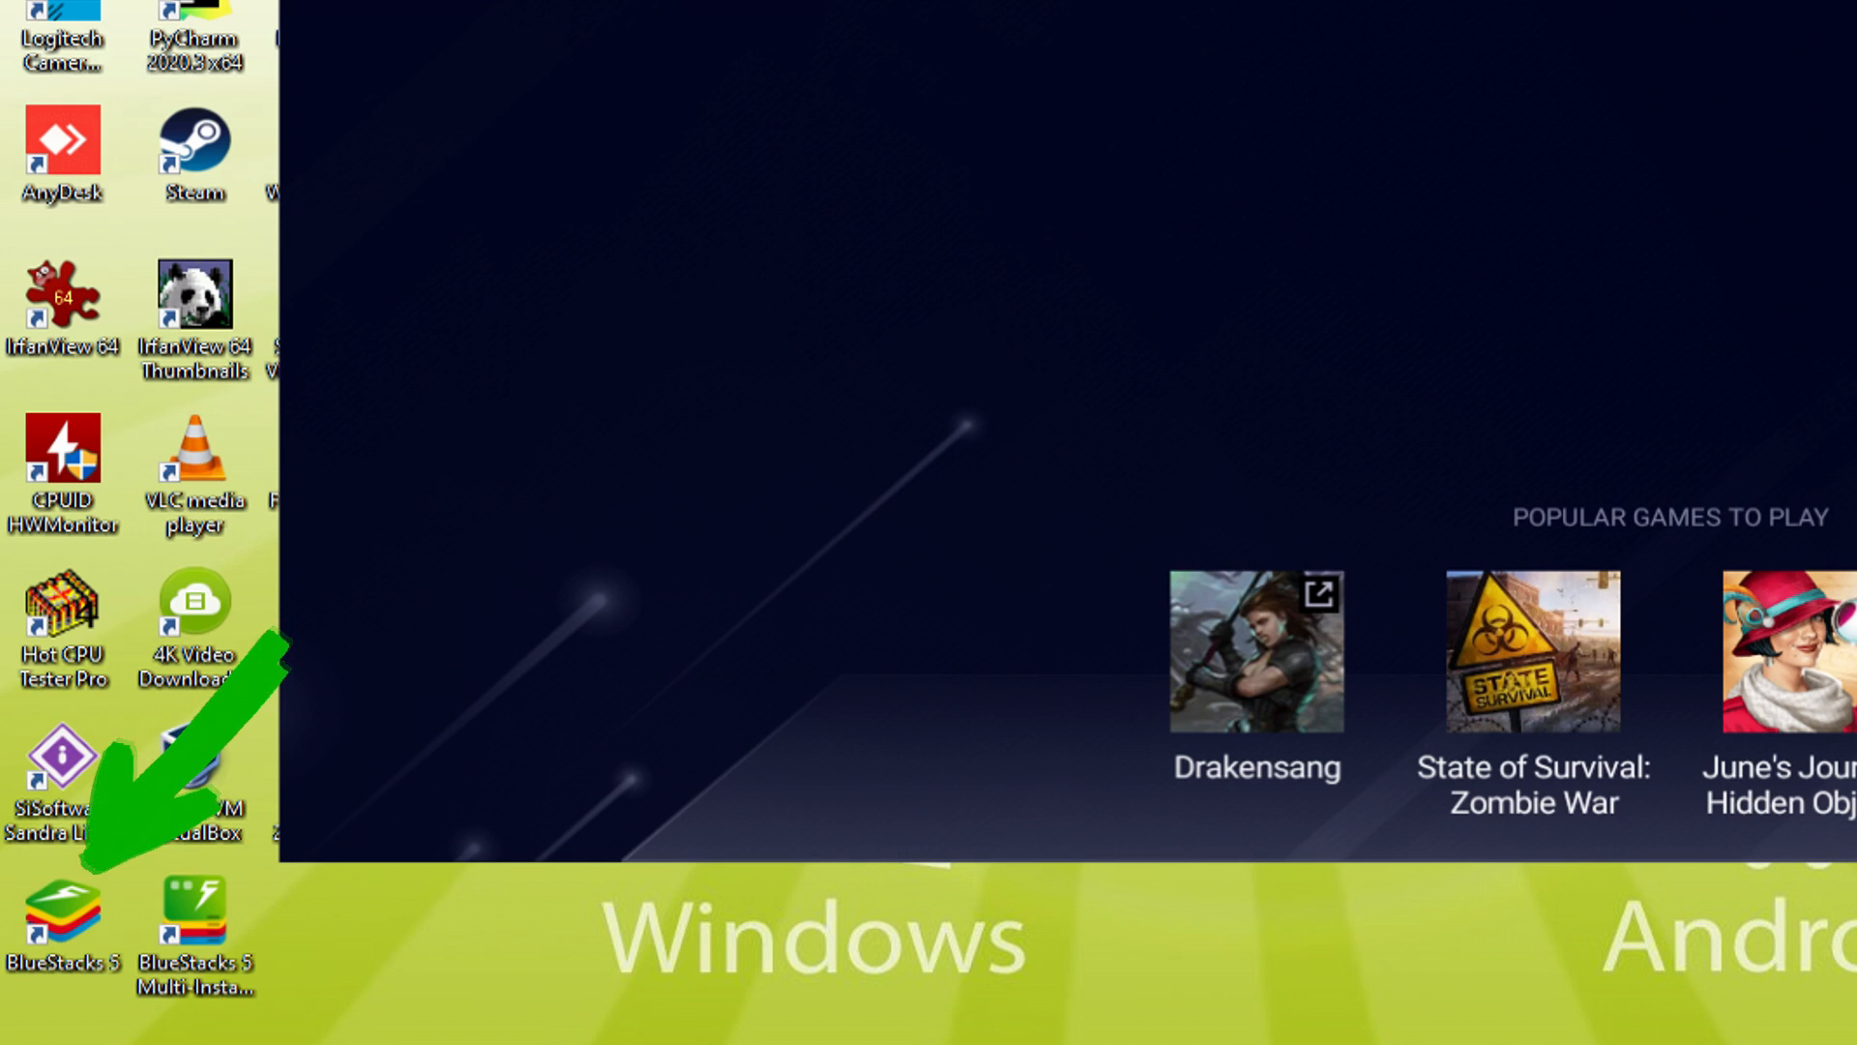
Launch the BlueStacks 5 App Player from its desktop icon to reach the Android home screen
double_click(62, 905)
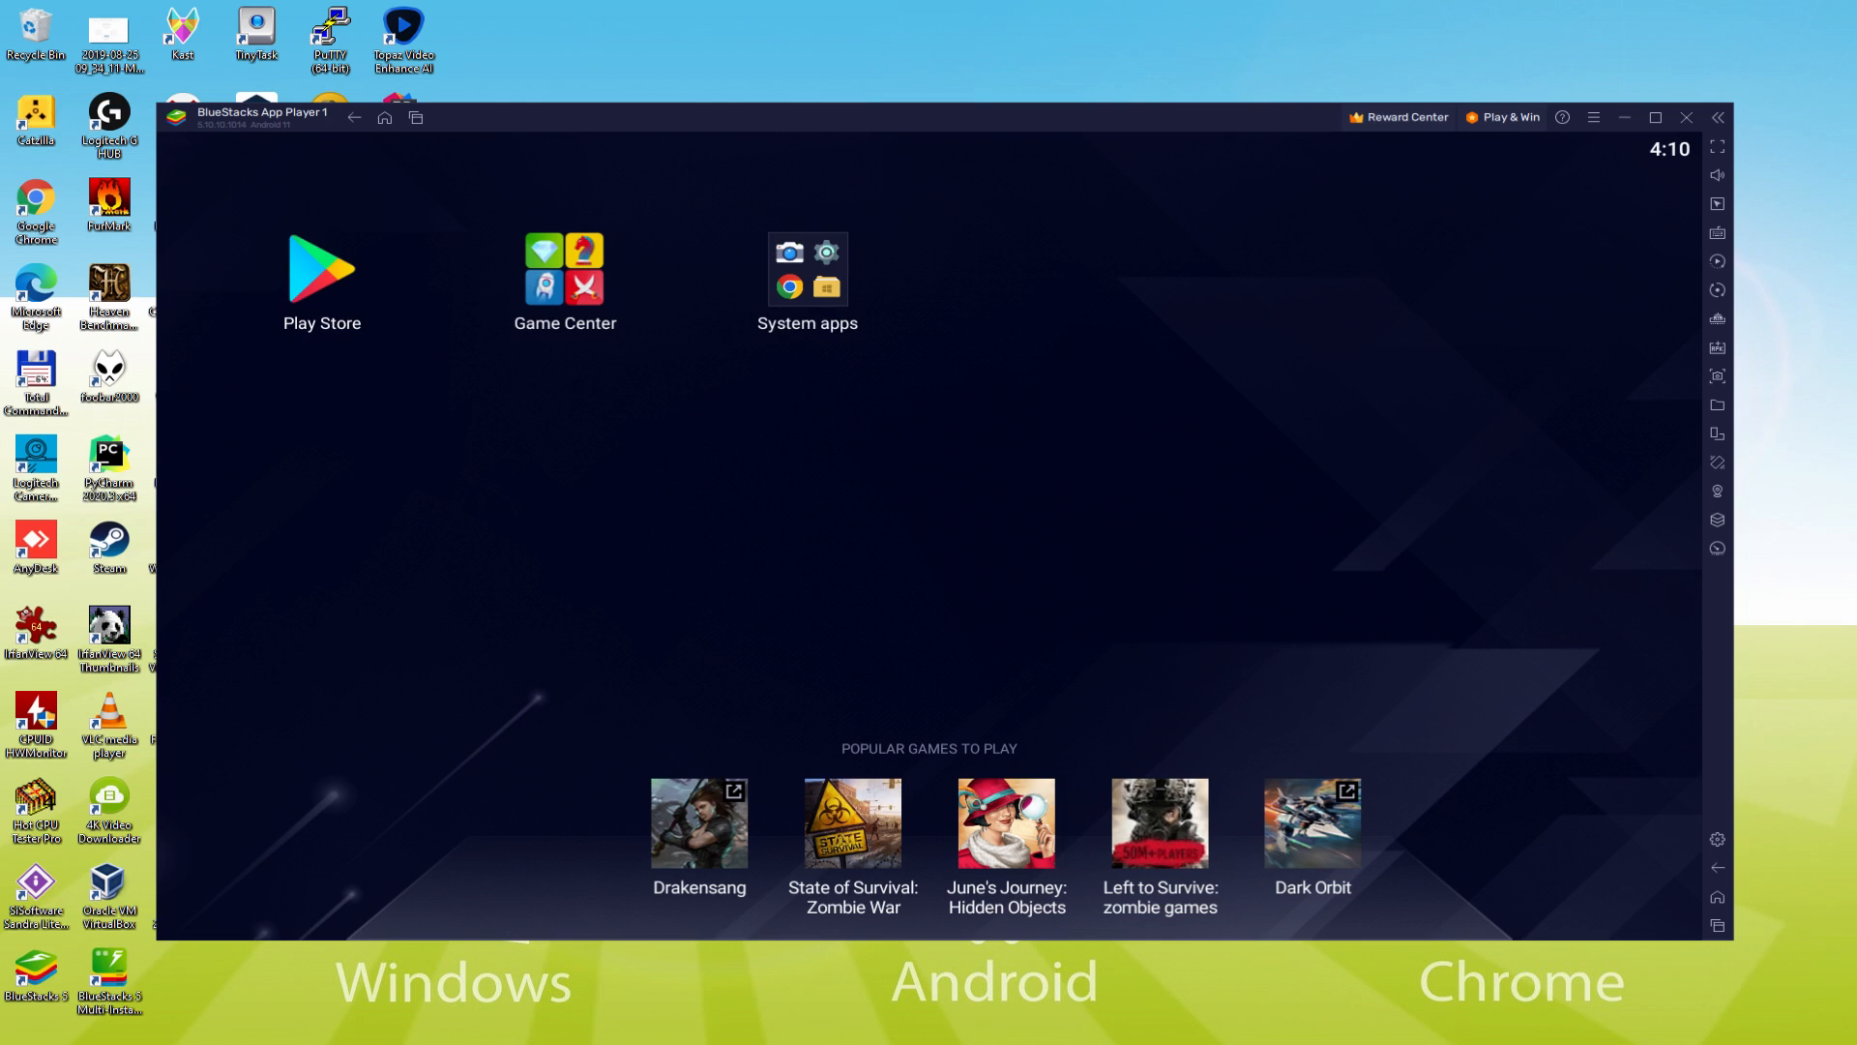
Start the Play Store in BlueStacks and begin the Google account sign-in
click(321, 271)
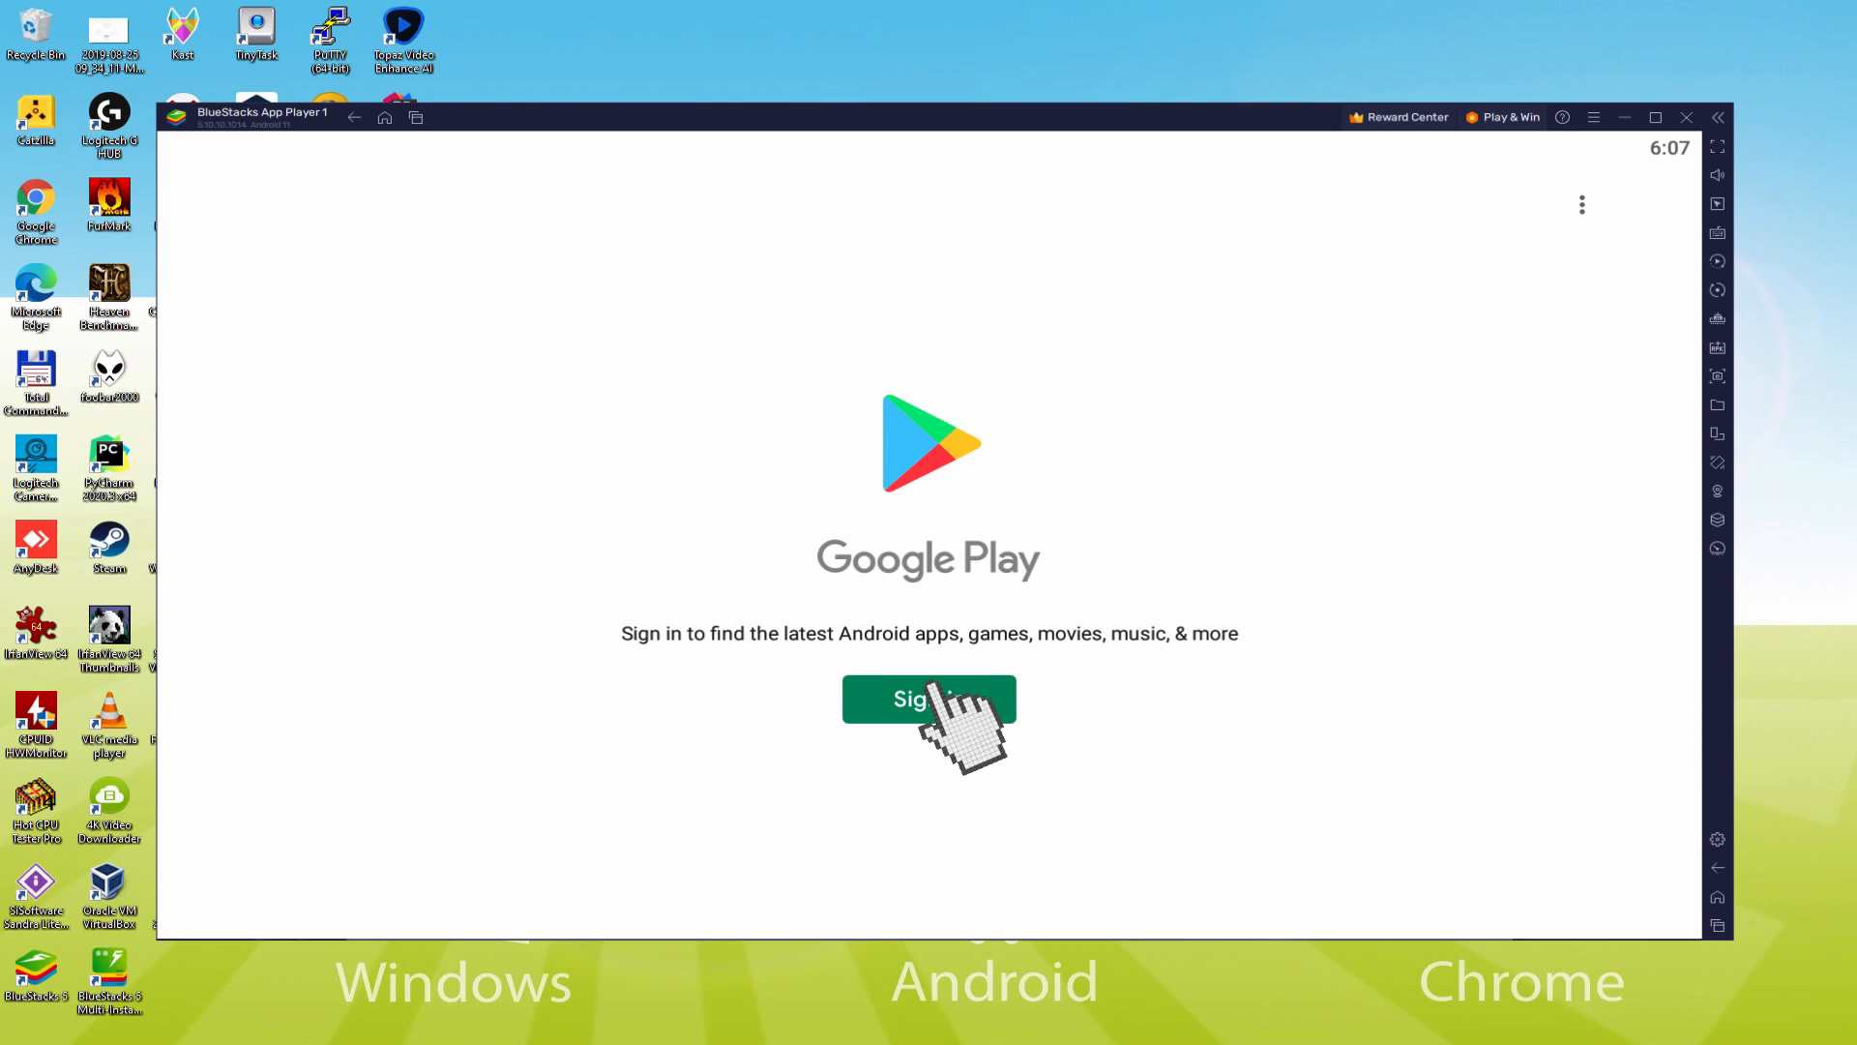
click(928, 698)
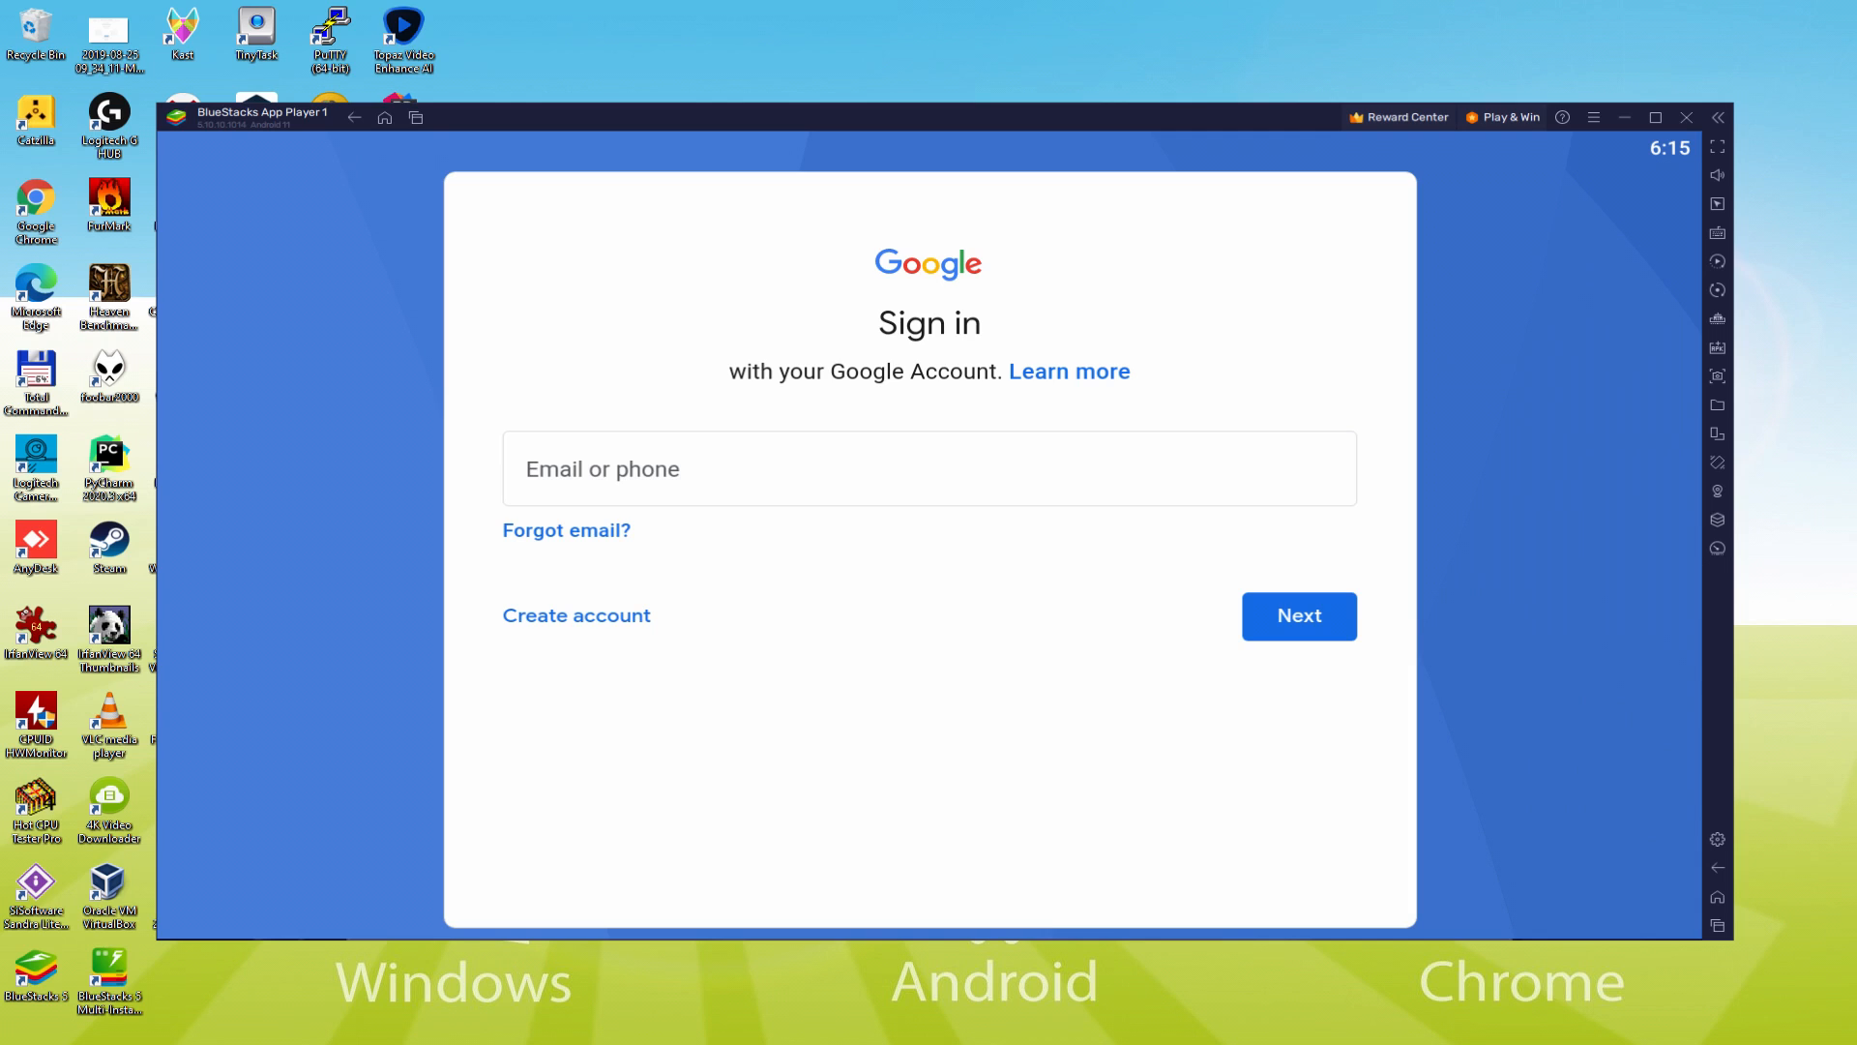
Finish Google sign-in, agreeing to terms with 'Back up to Google Drive' off, then reach the VNG Games title
click(1298, 615)
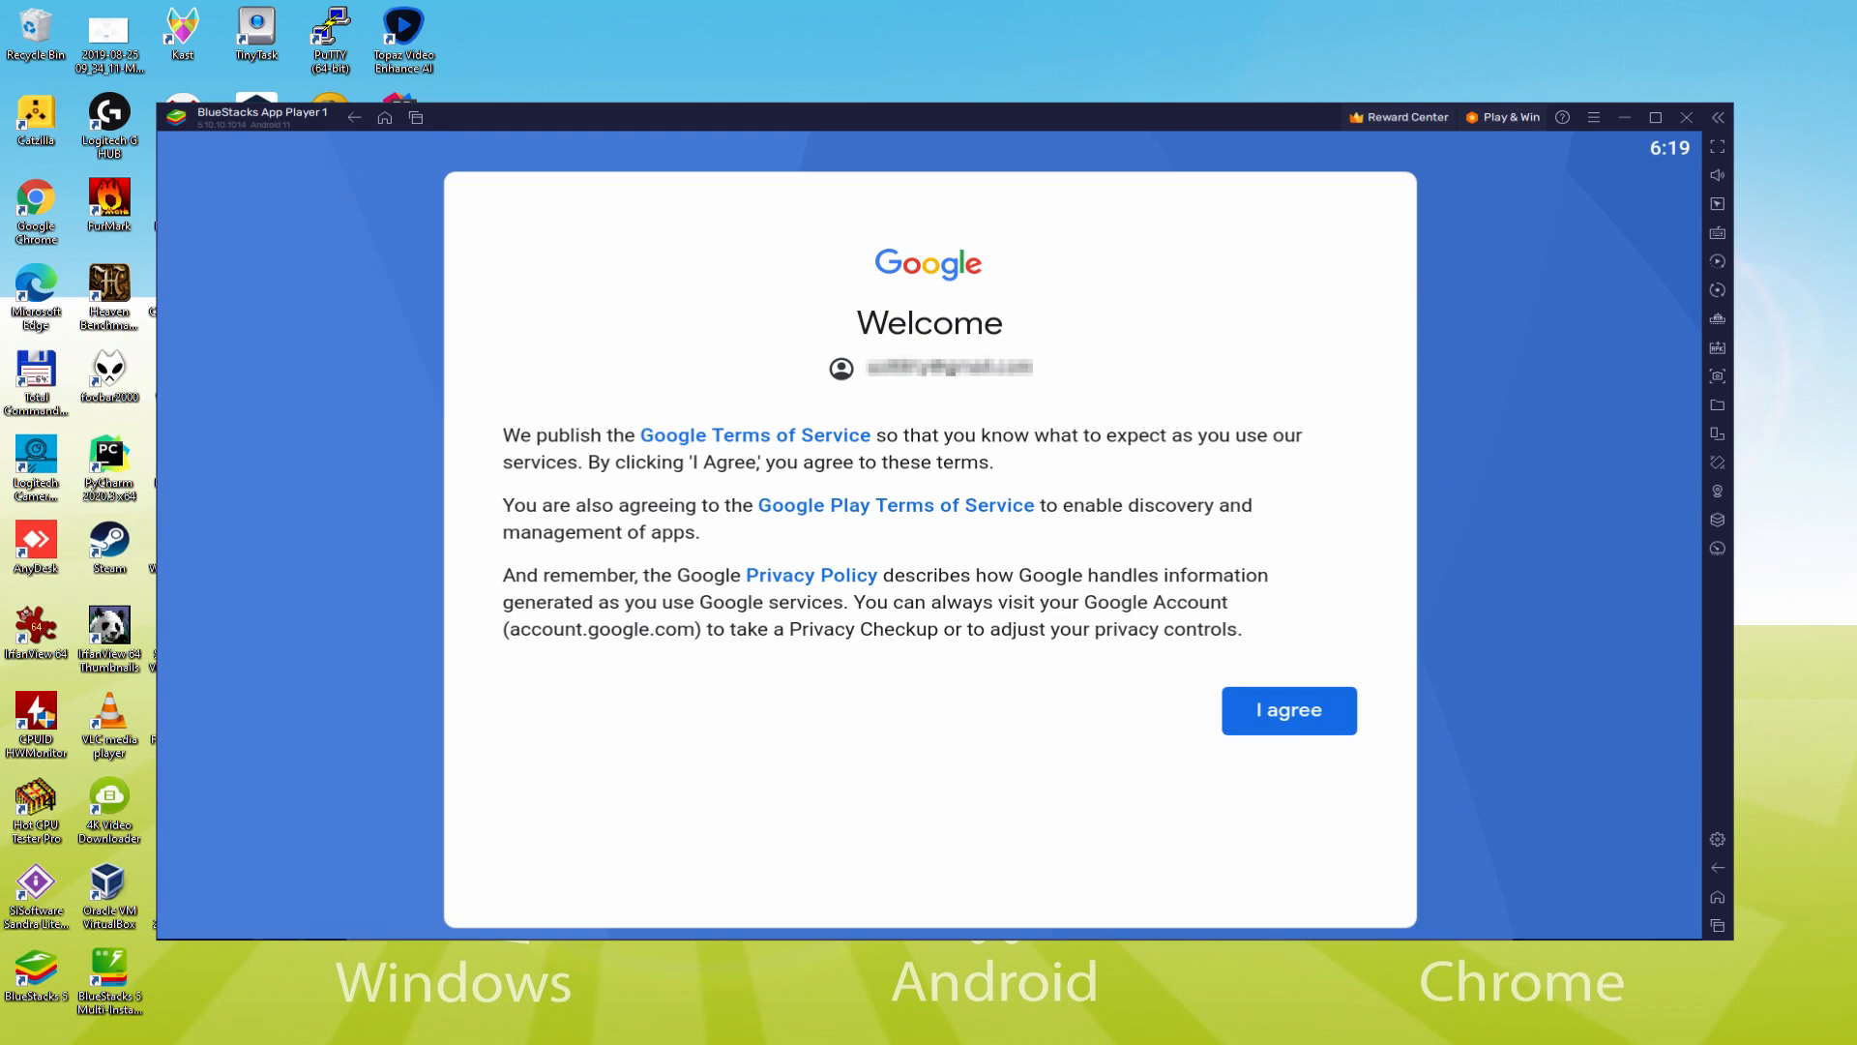
click(1289, 710)
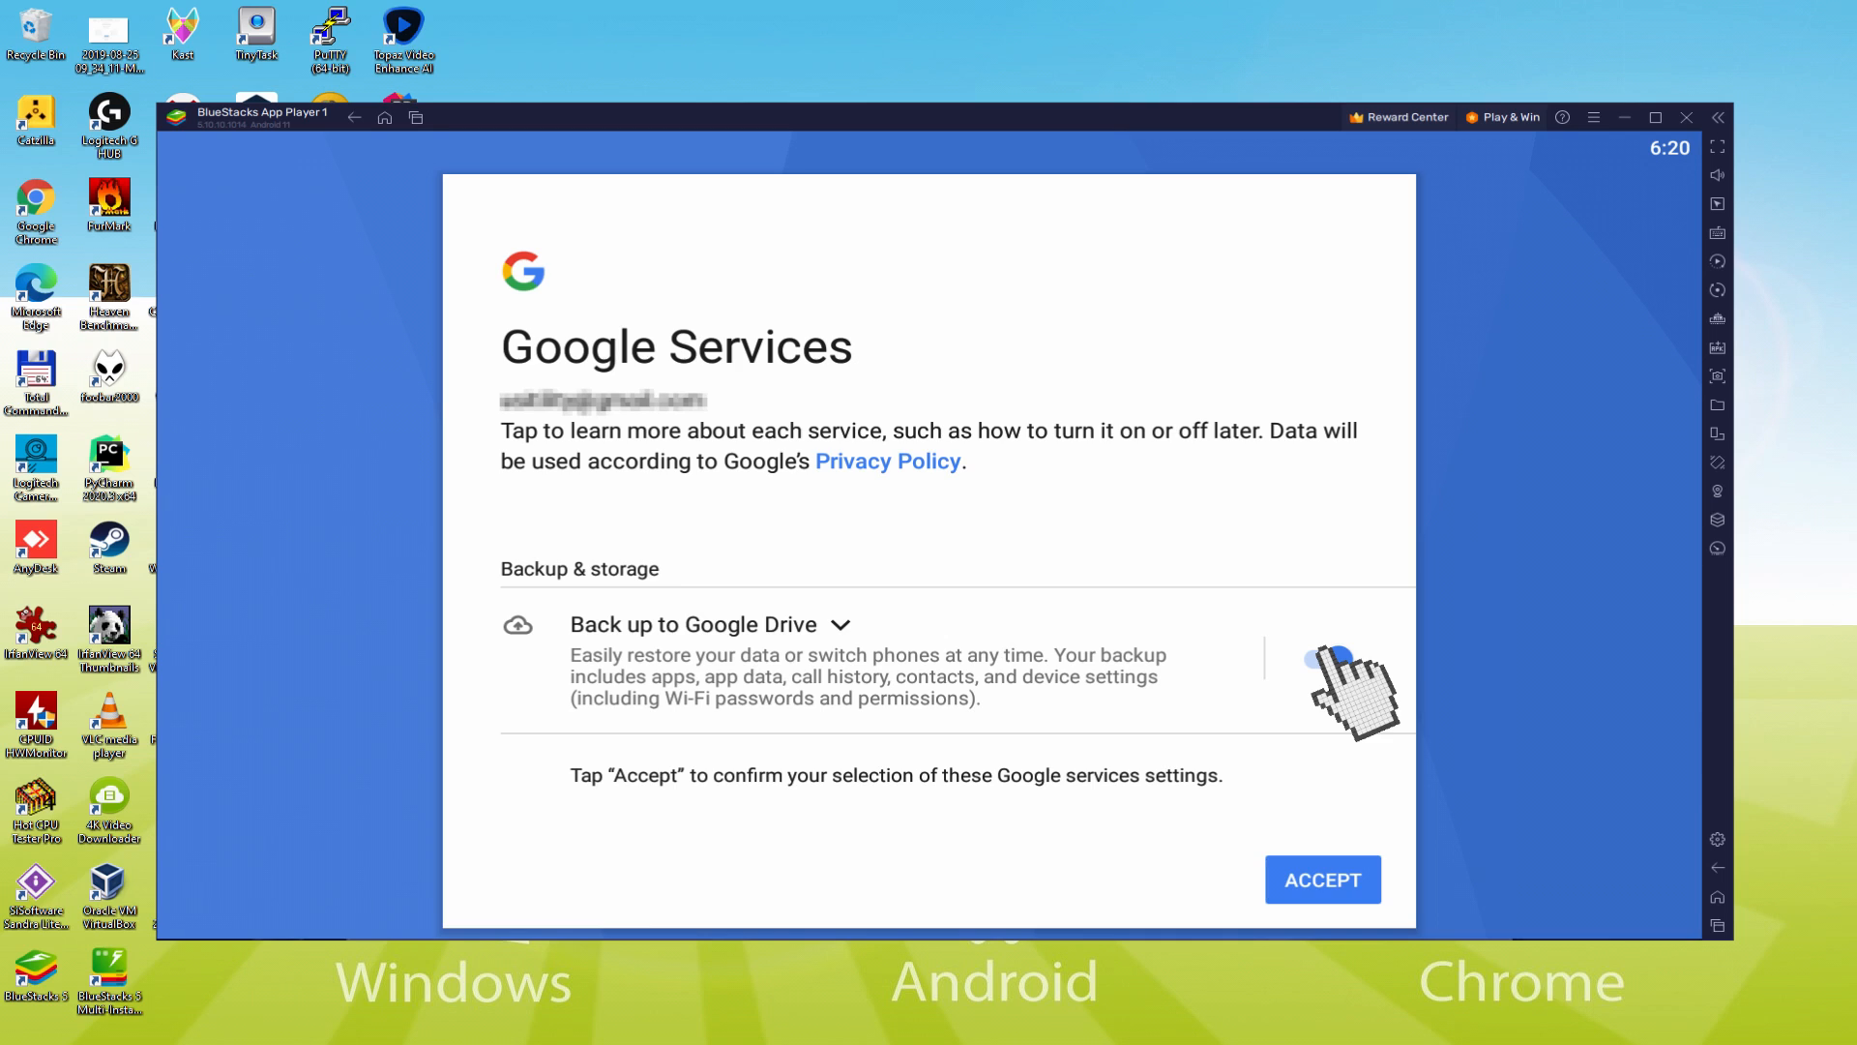
click(1317, 659)
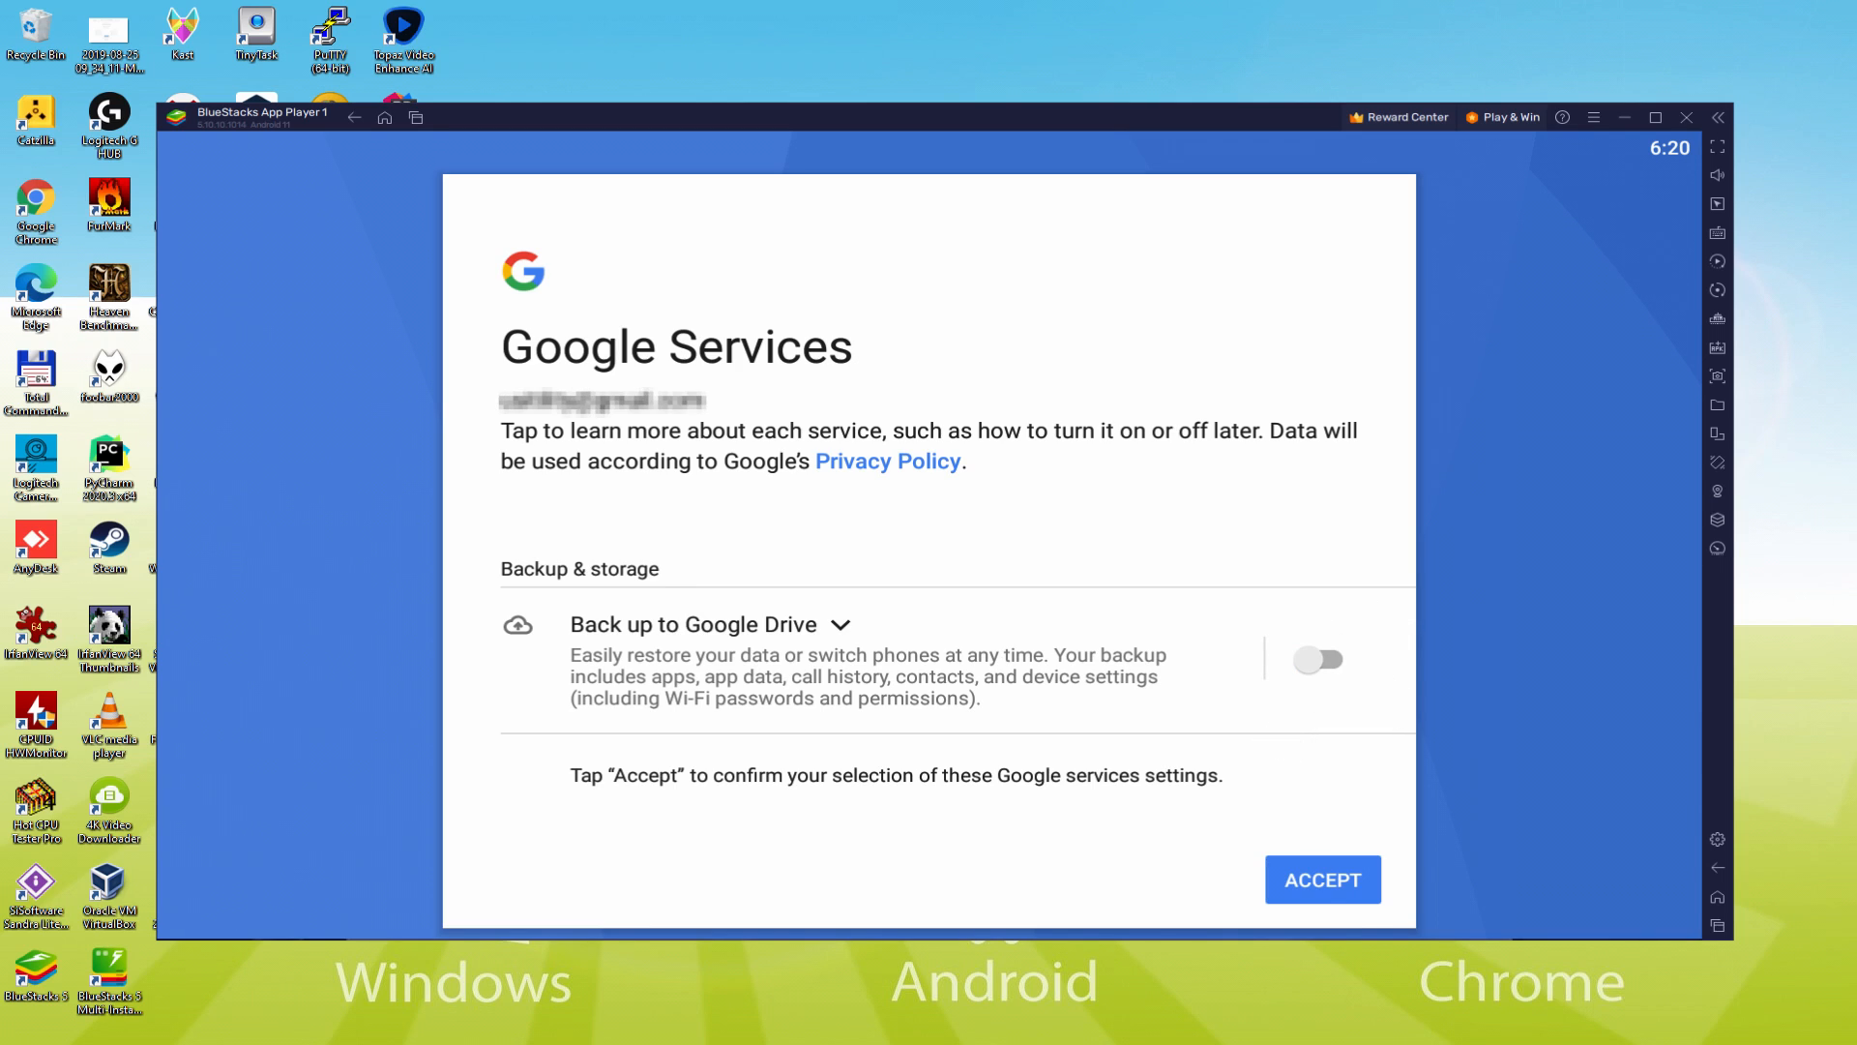
click(1321, 878)
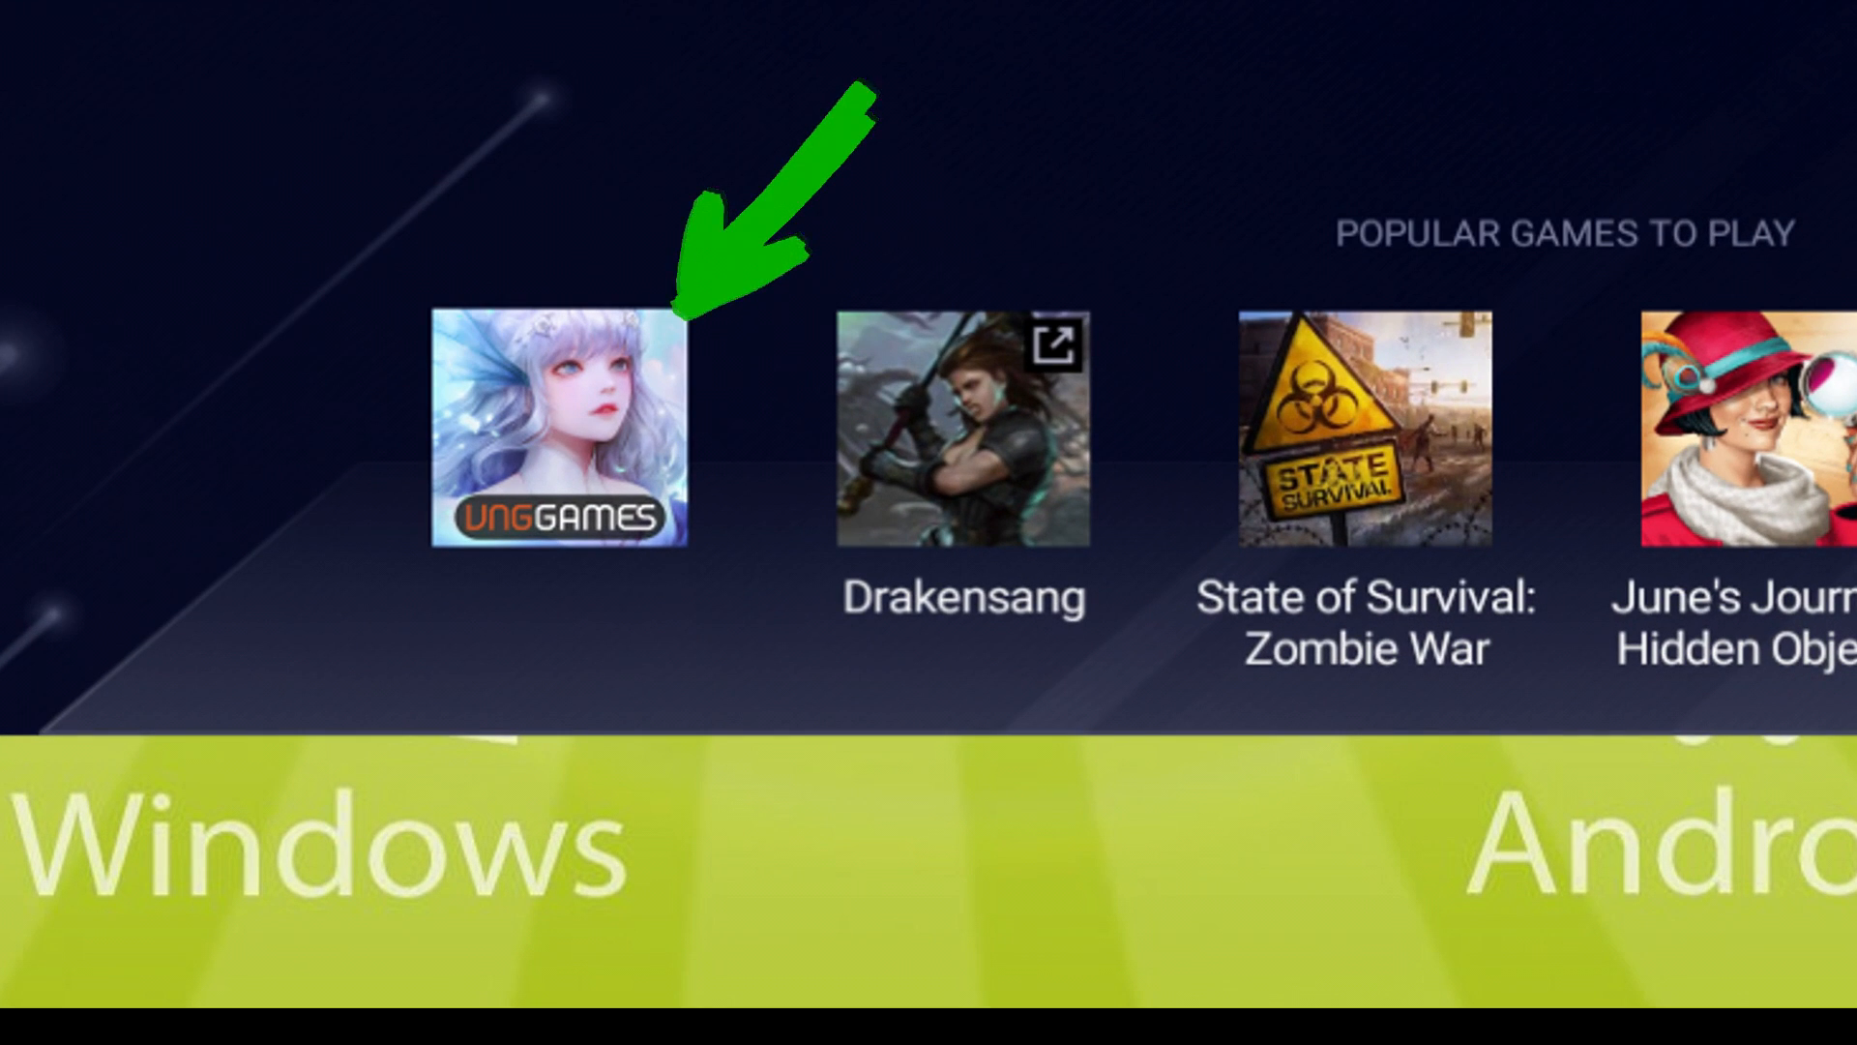
click(557, 426)
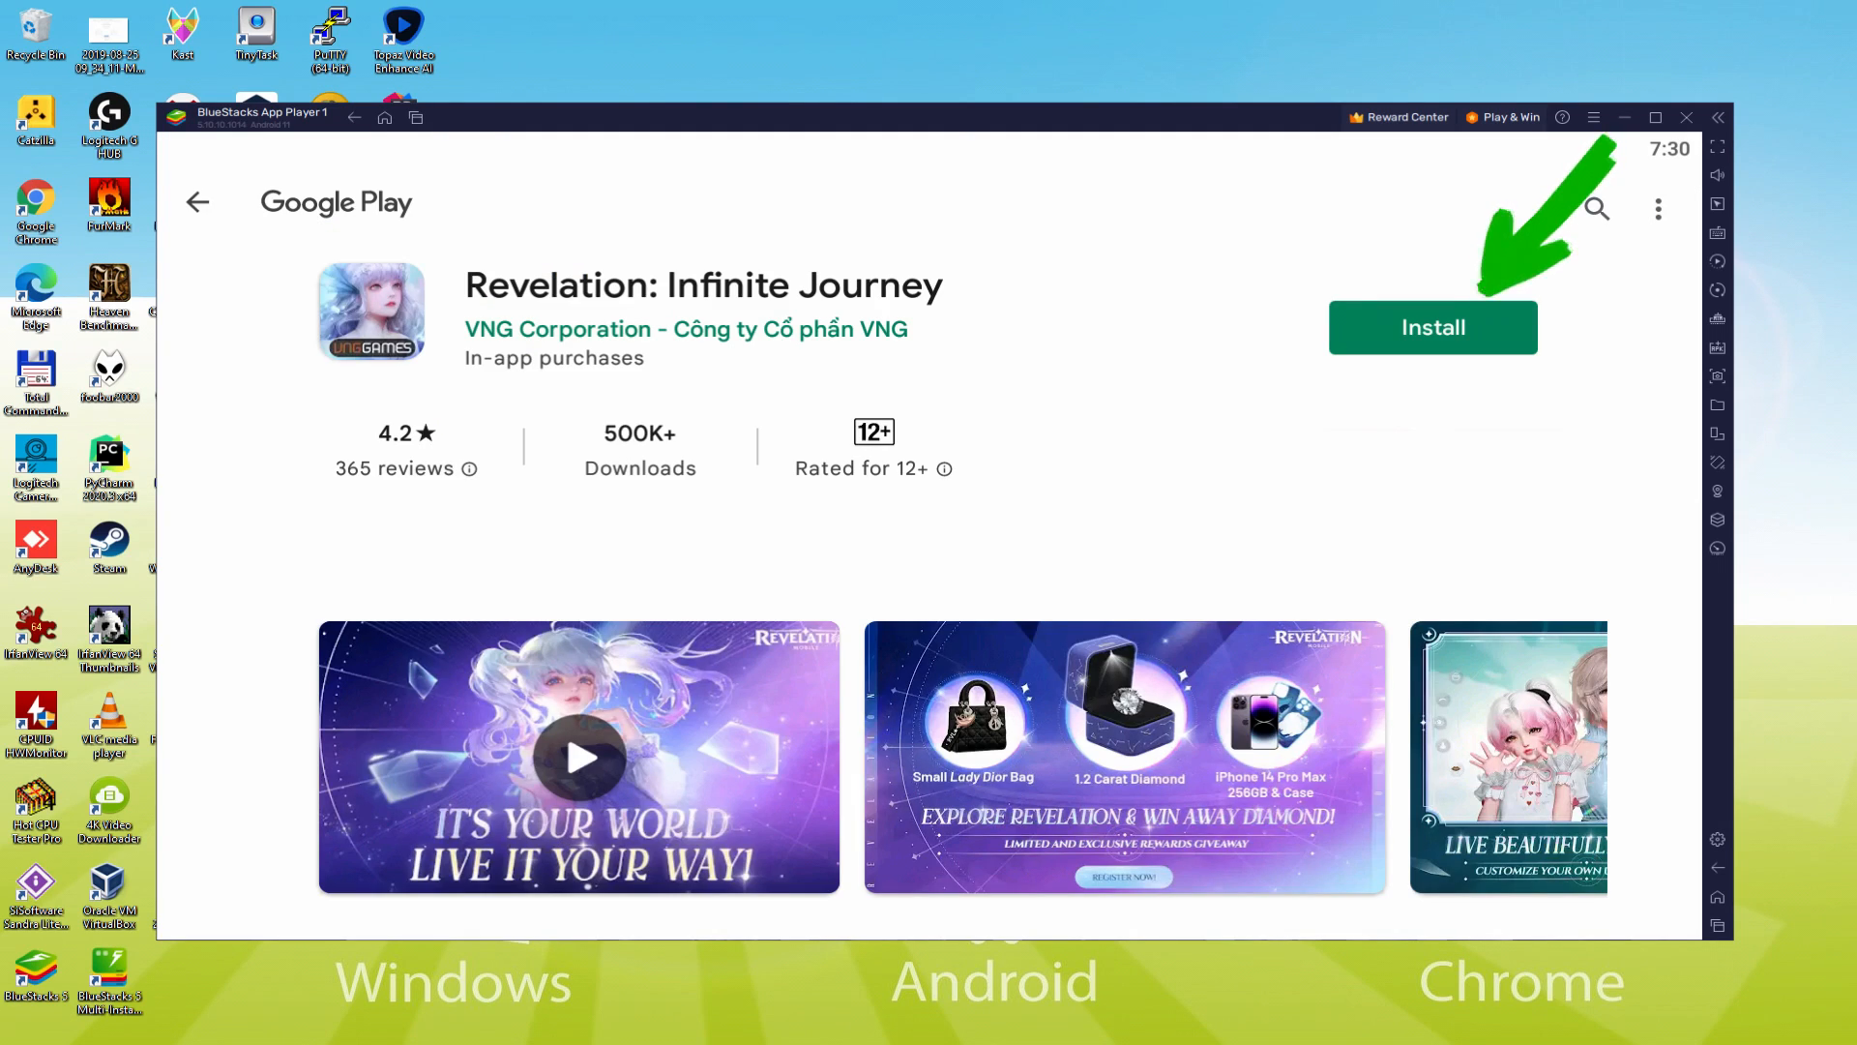
Install Revelation: Infinite Journey from its Google Play store page
click(1432, 327)
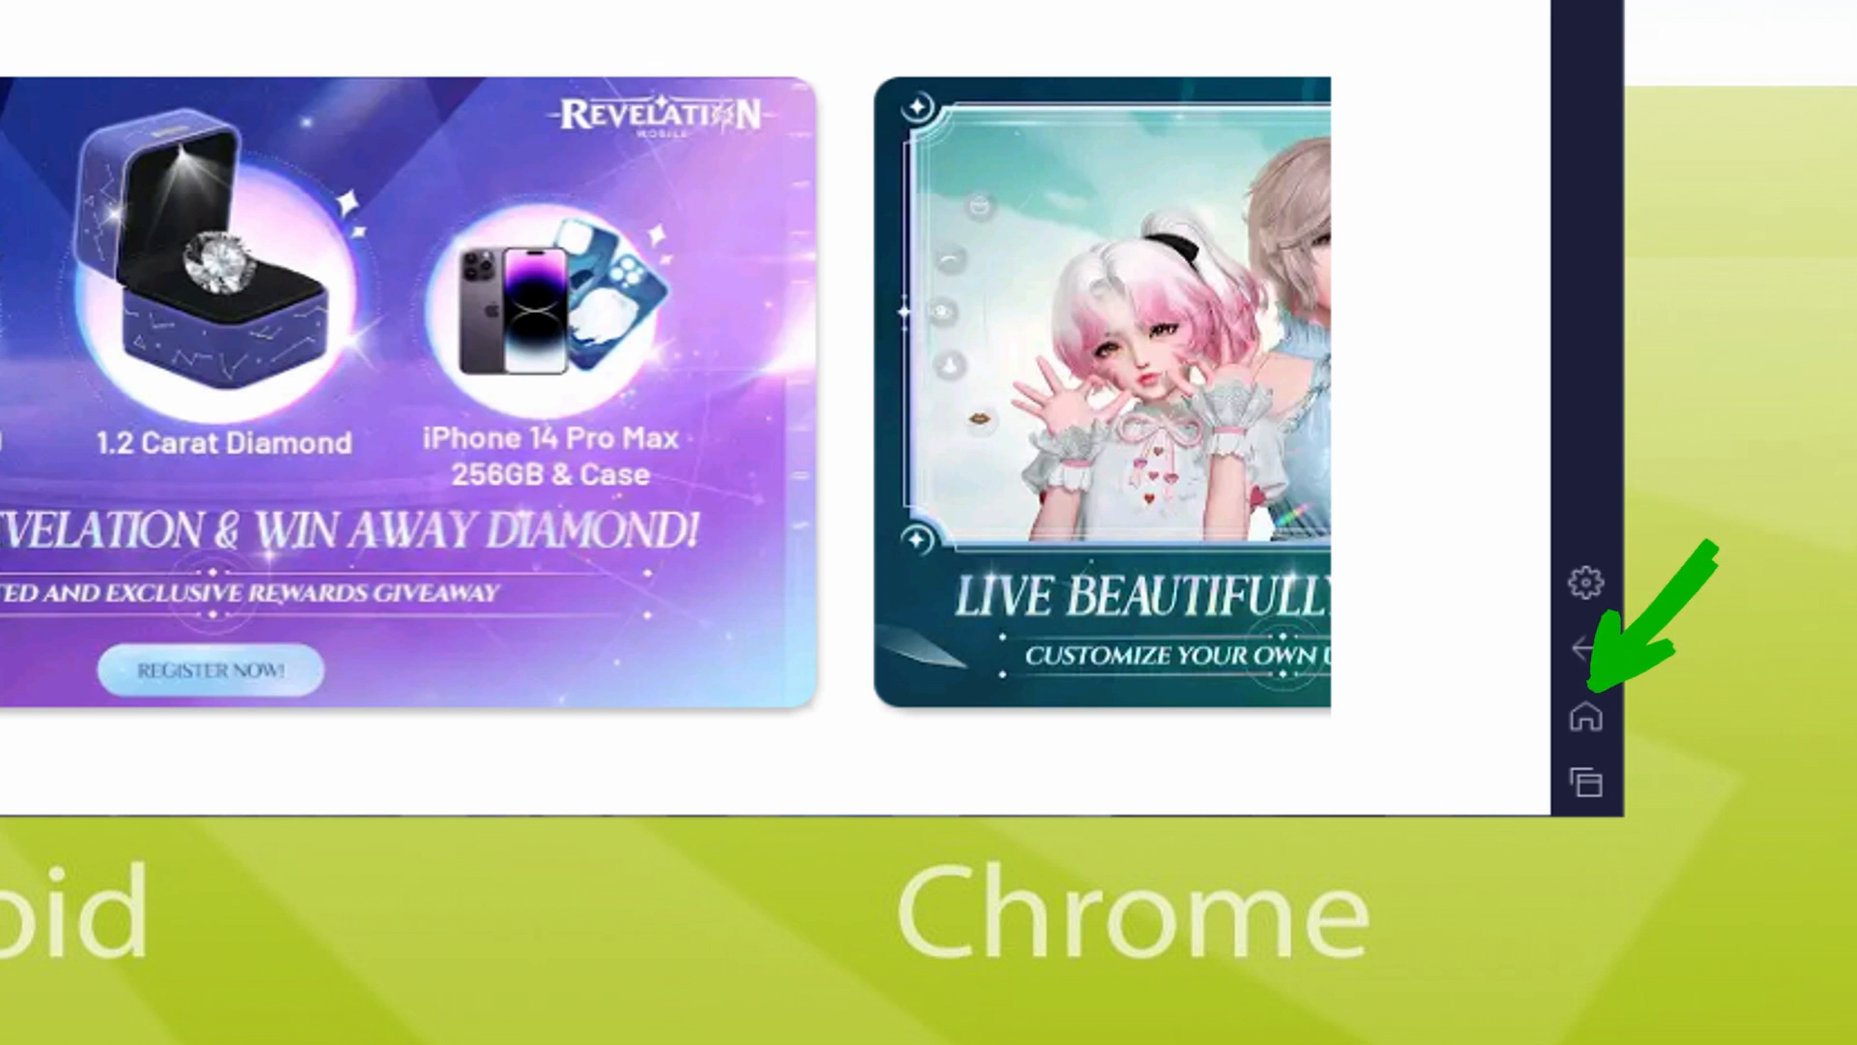
Return to the Android home screen and launch Revelation: Infinite Journey to its class selection
click(1584, 718)
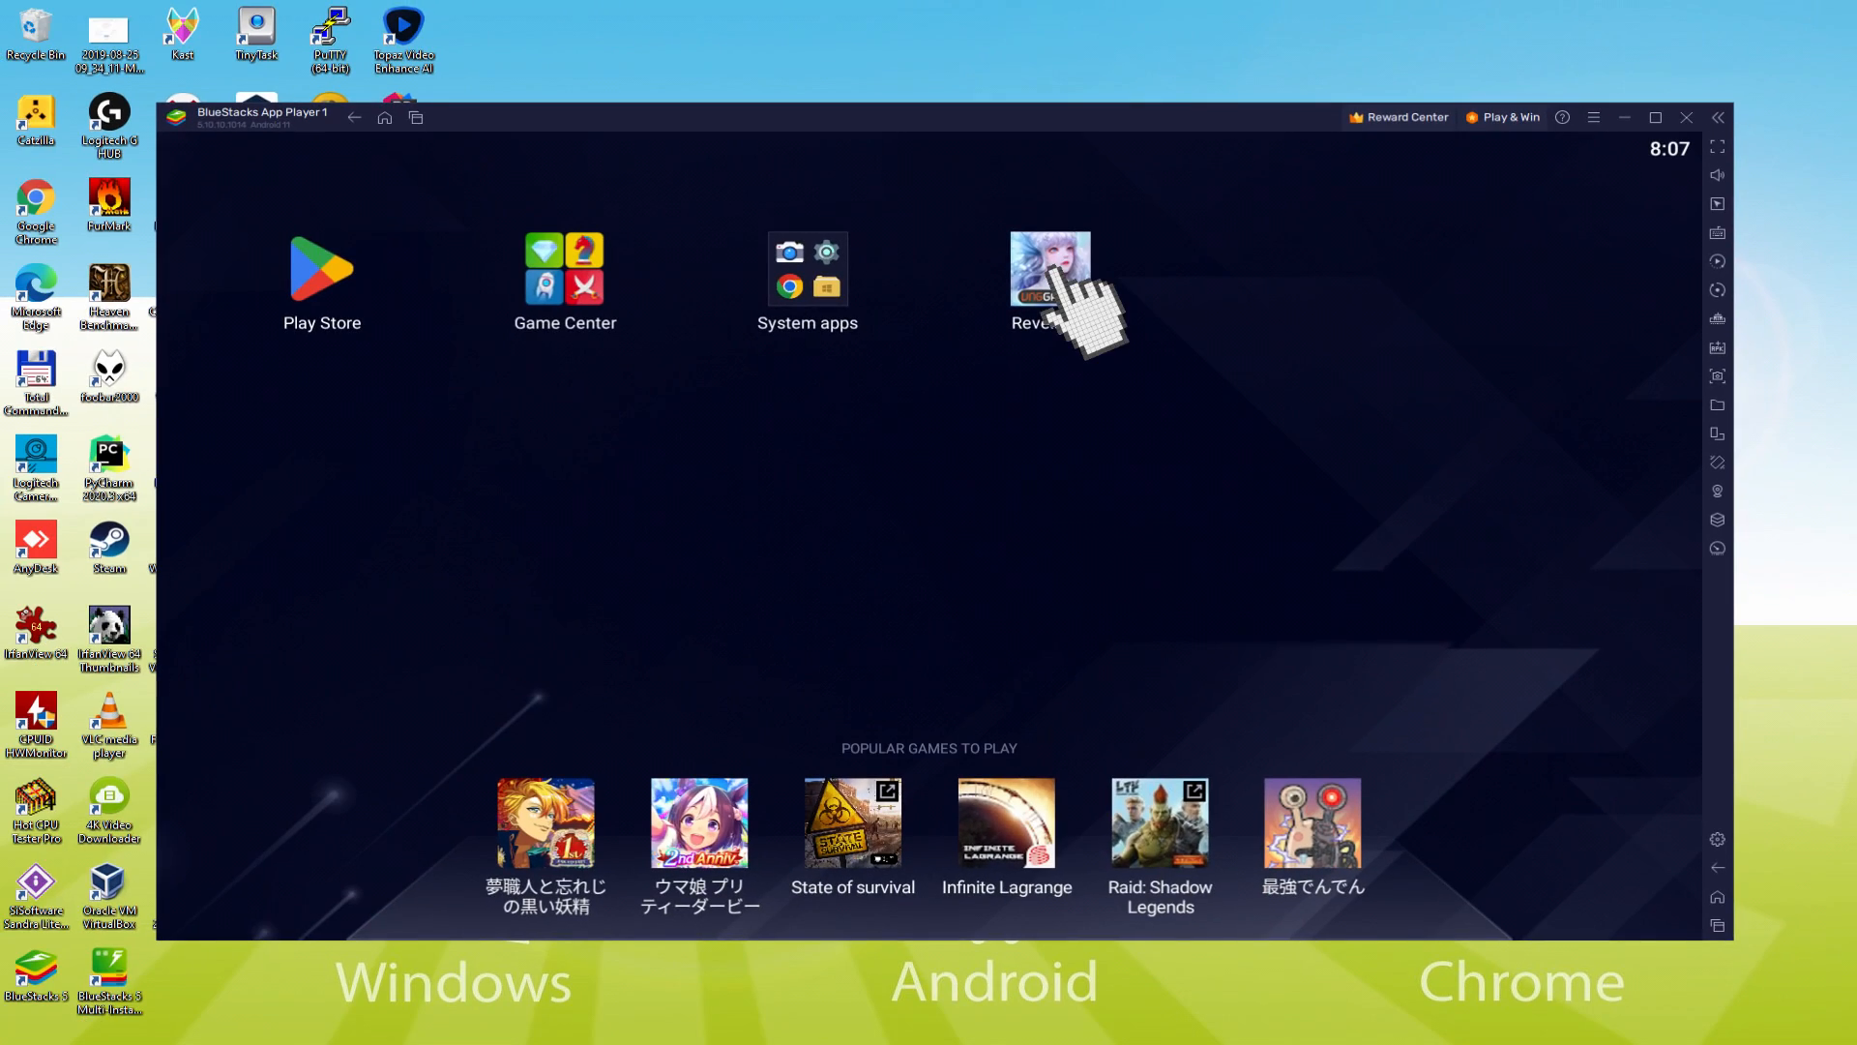
click(1049, 272)
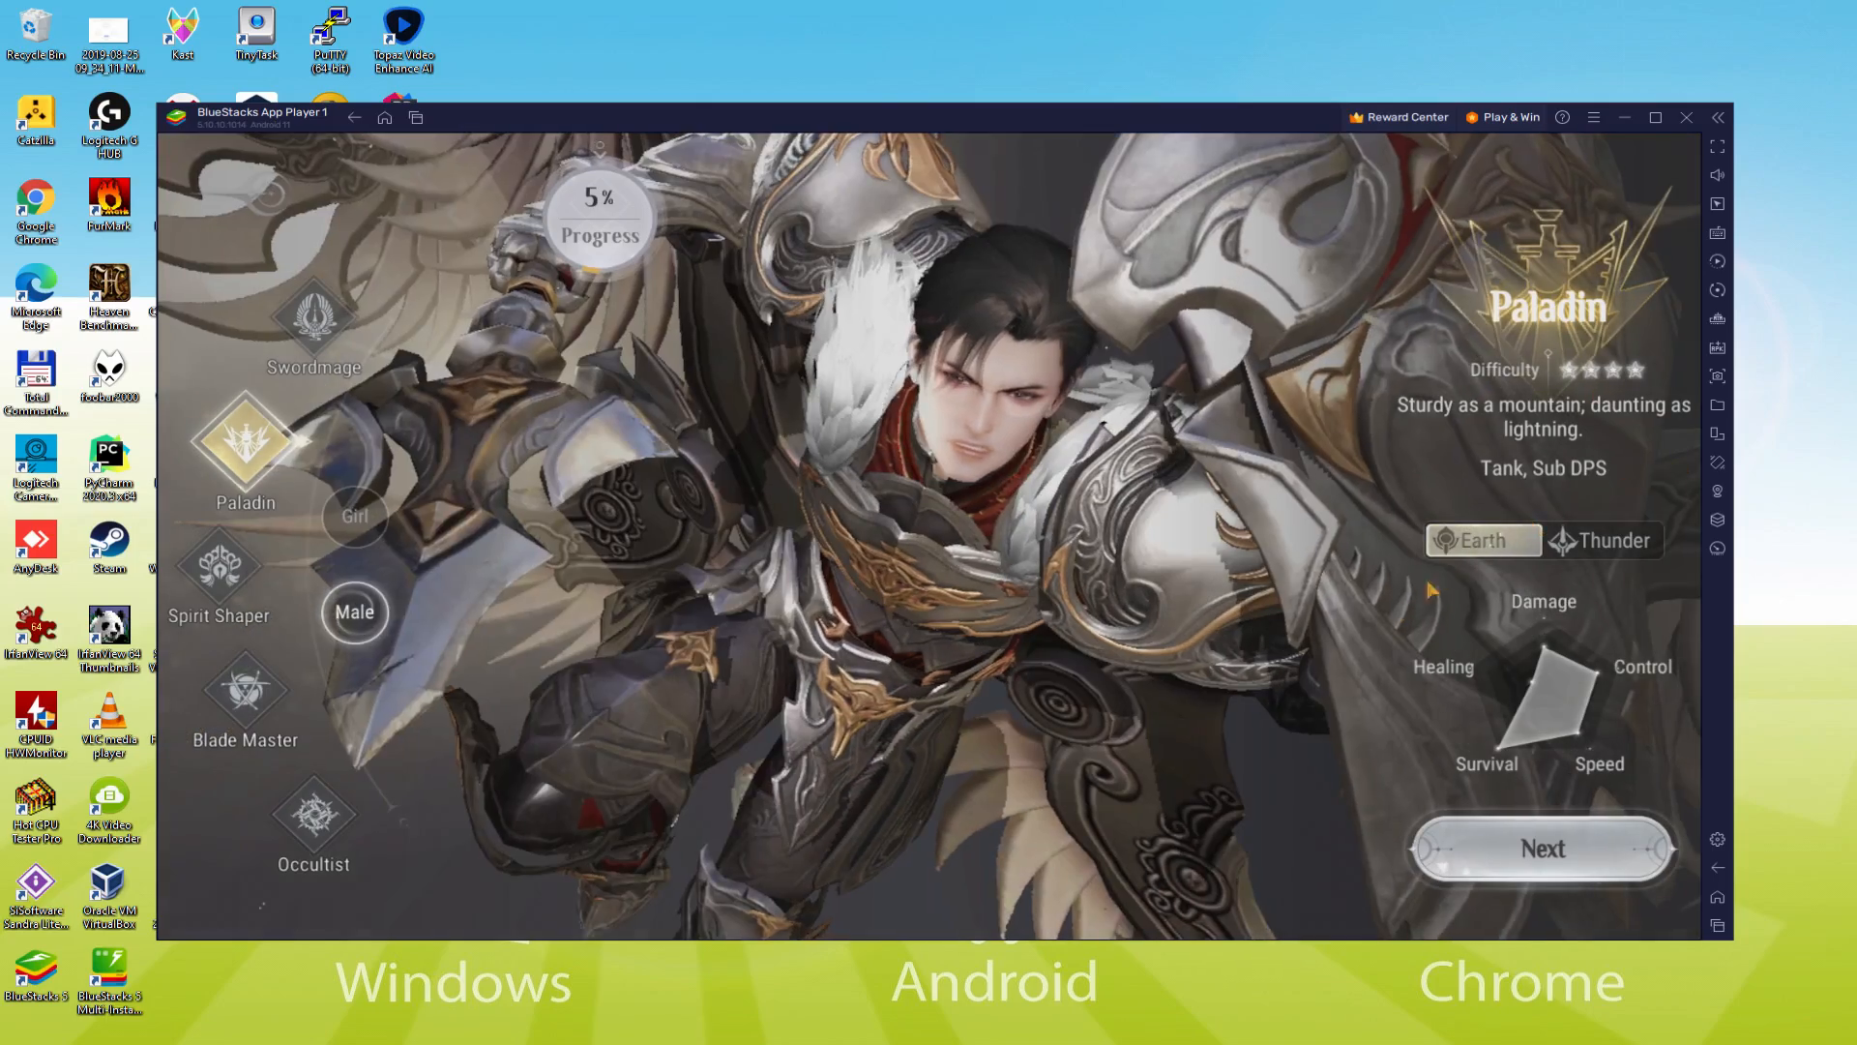
Maximize the window, set Forehead up-down to 59 and Eyes angle to 62, and name the character Usitility
click(219, 575)
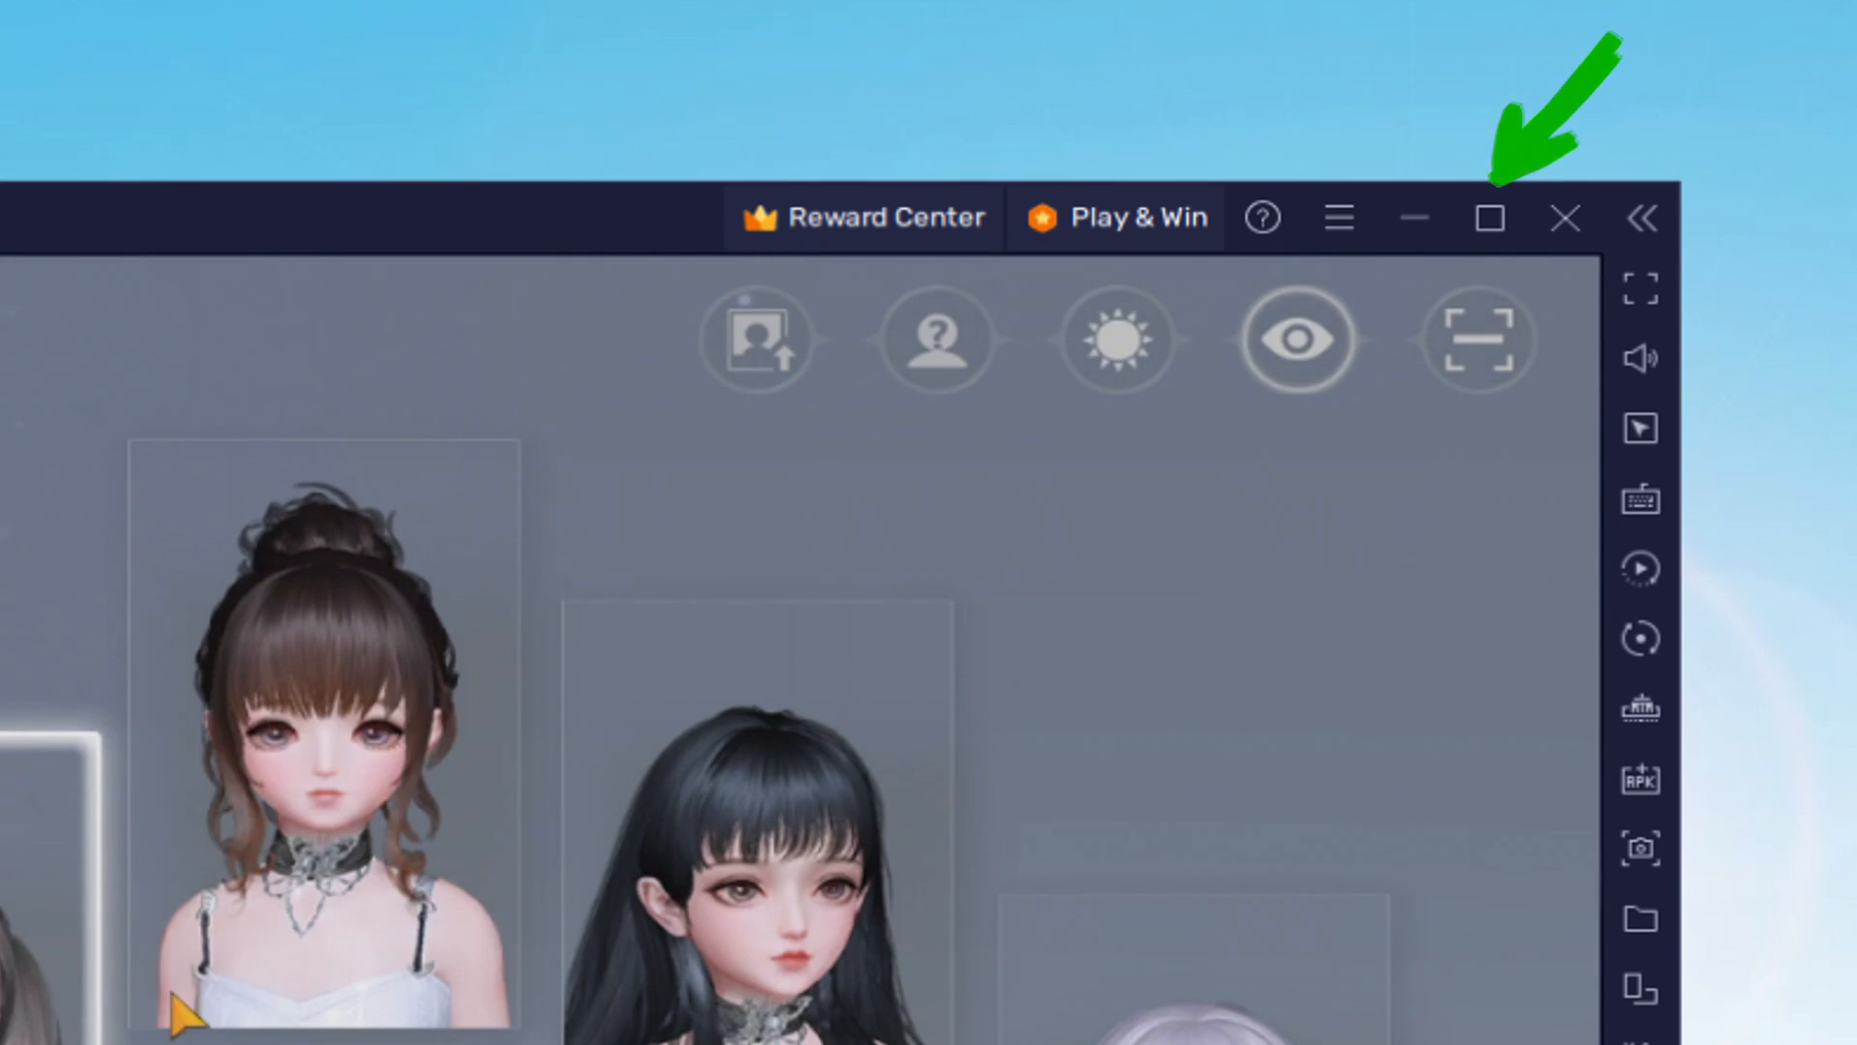
click(1489, 217)
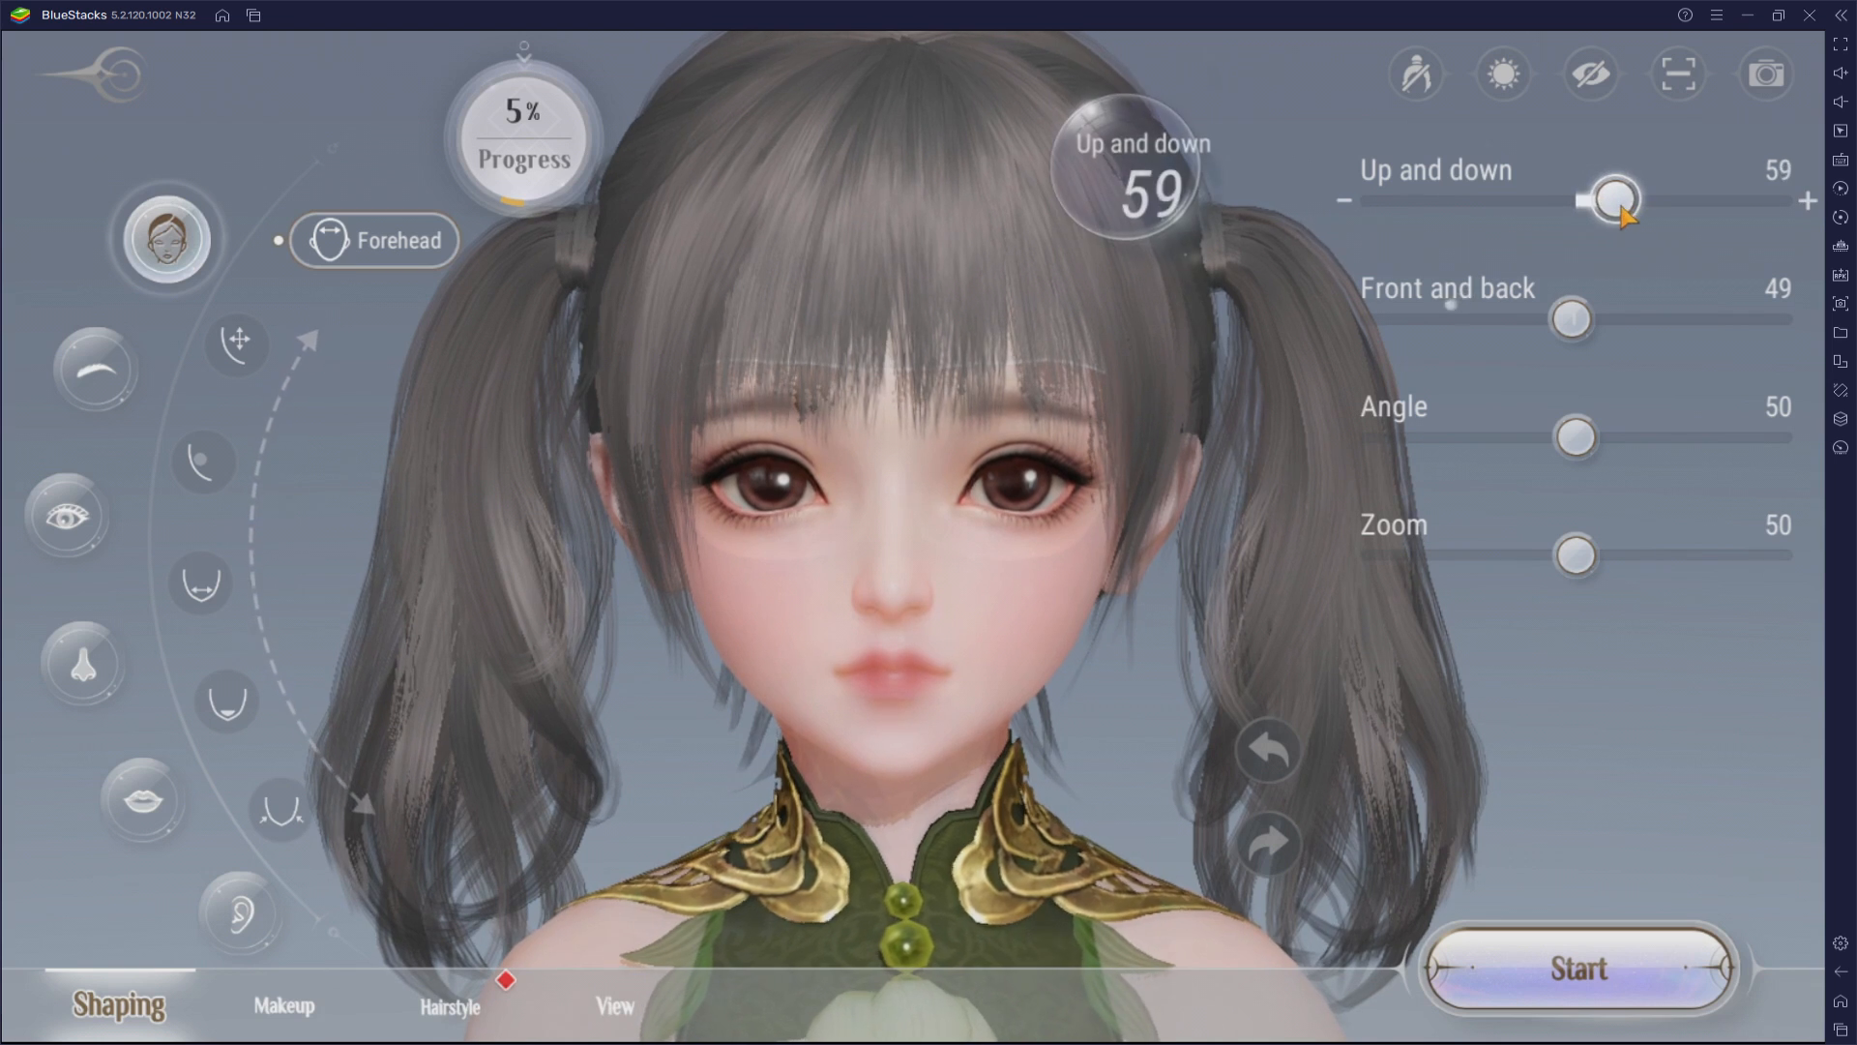
drag(1571, 320, 1532, 319)
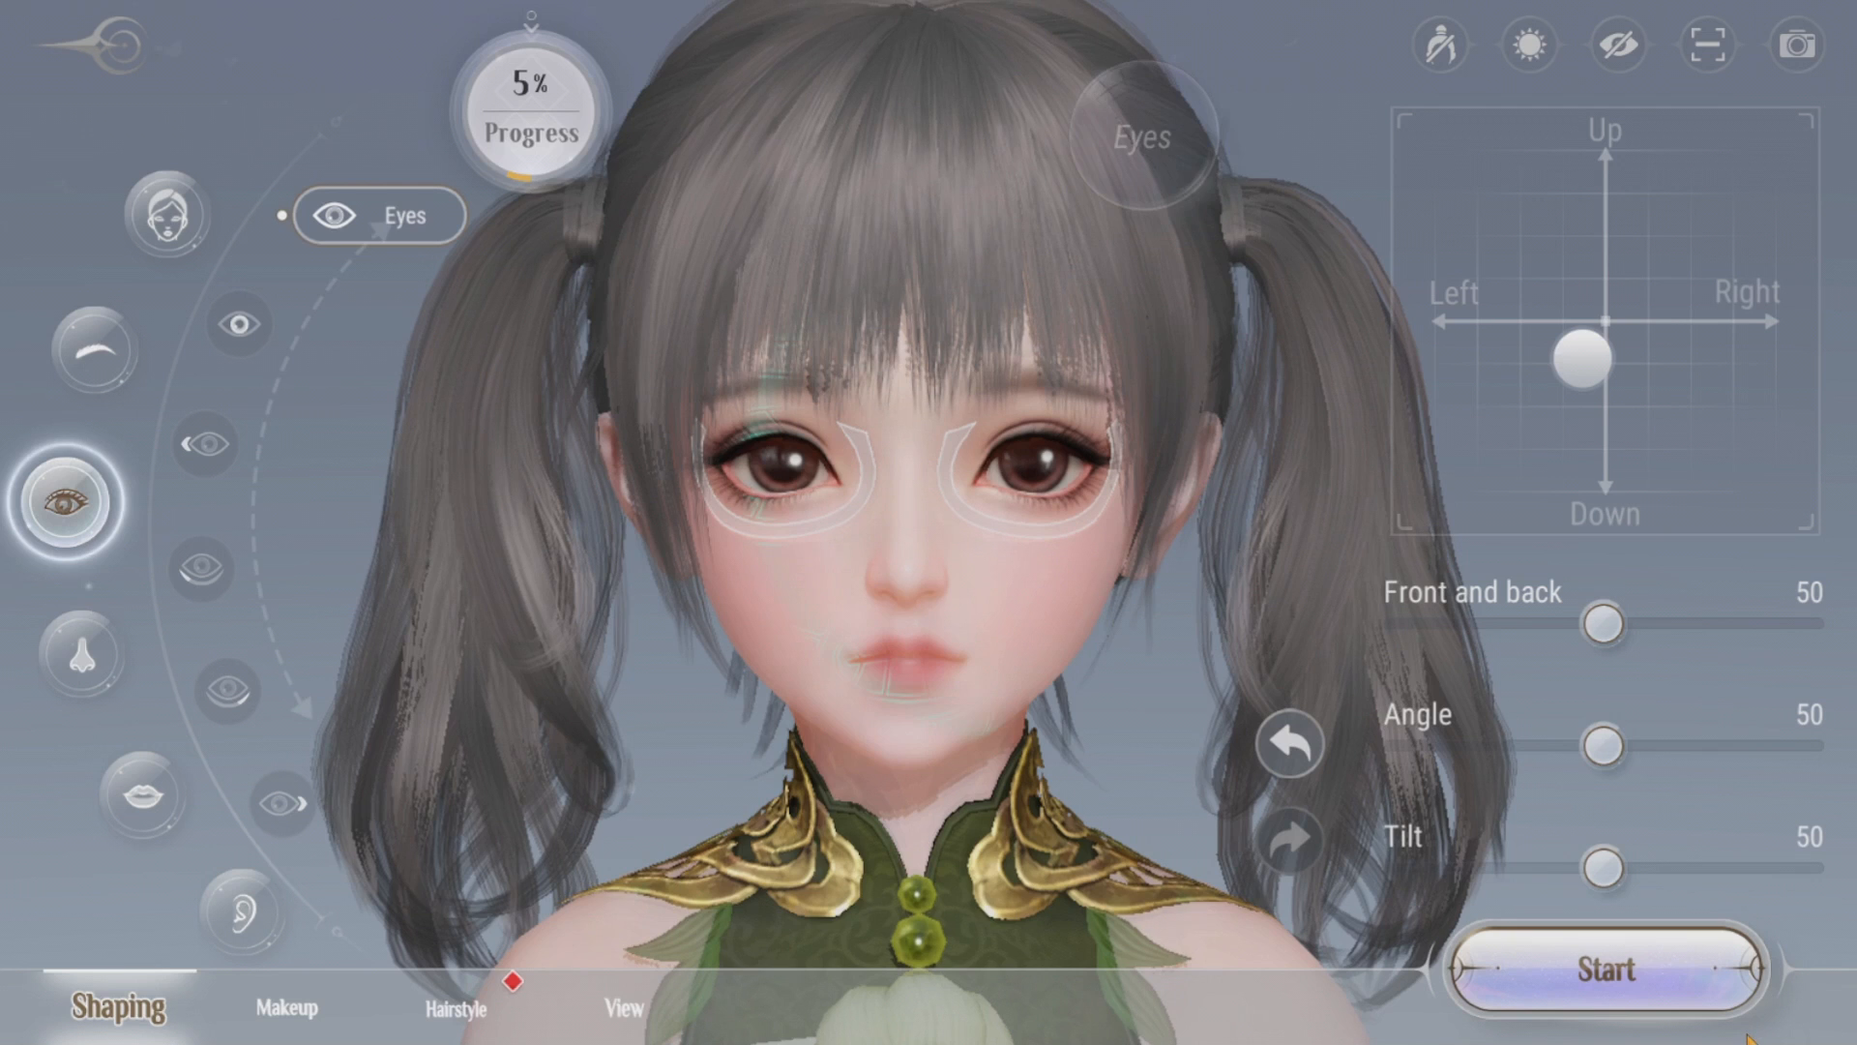
drag(1602, 743, 1652, 743)
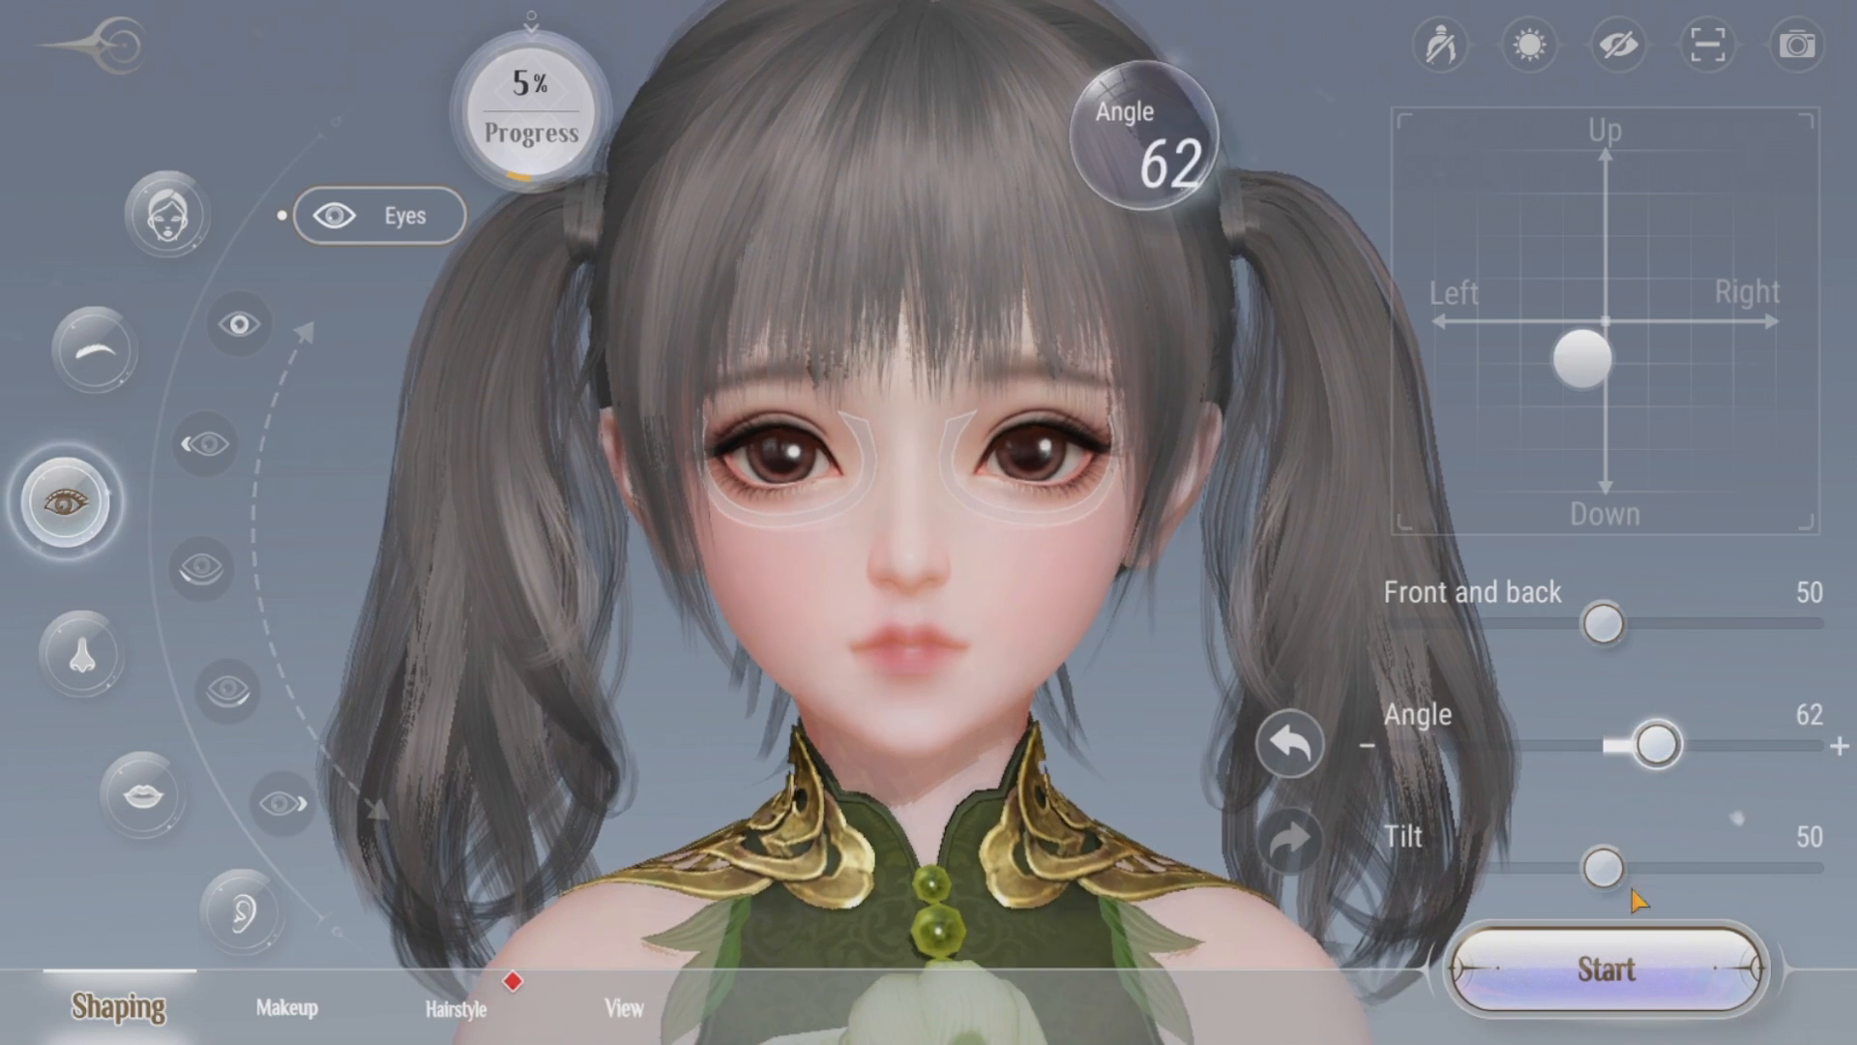
text(Usitility)
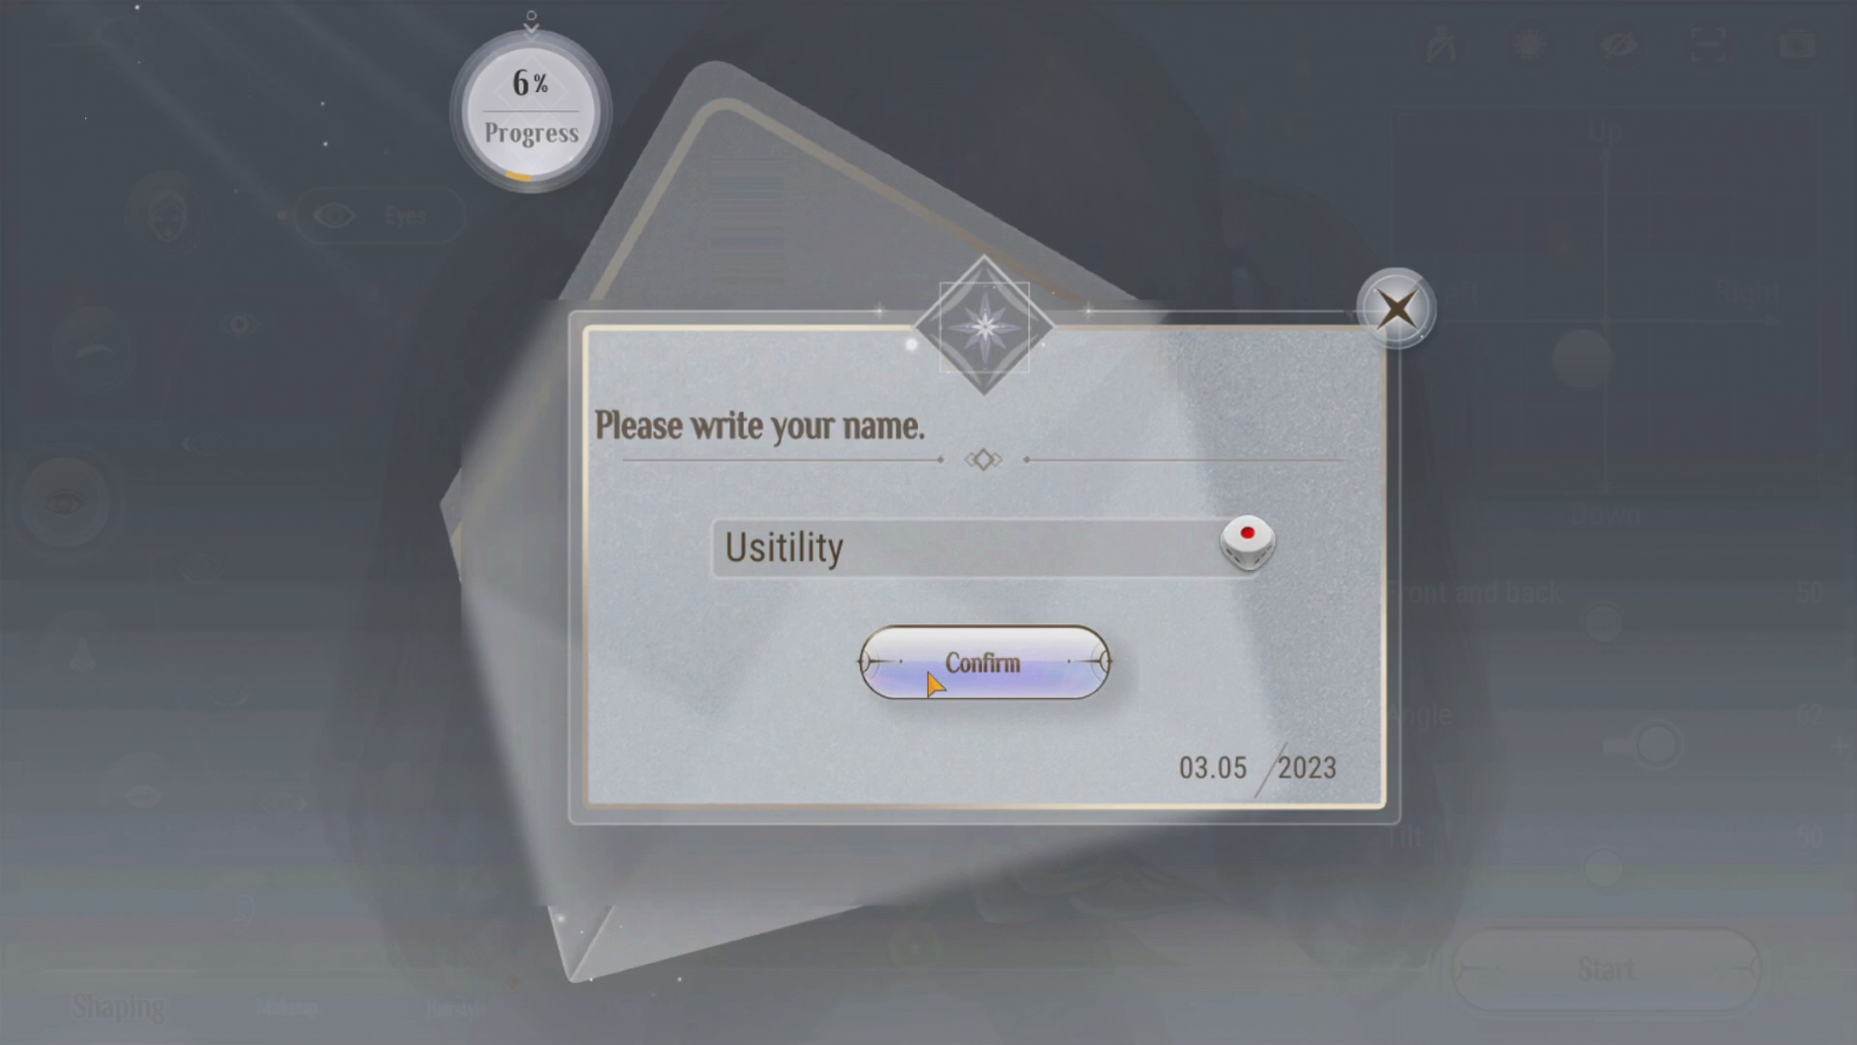
Confirm the name Usitility and start the game with the new character
click(981, 662)
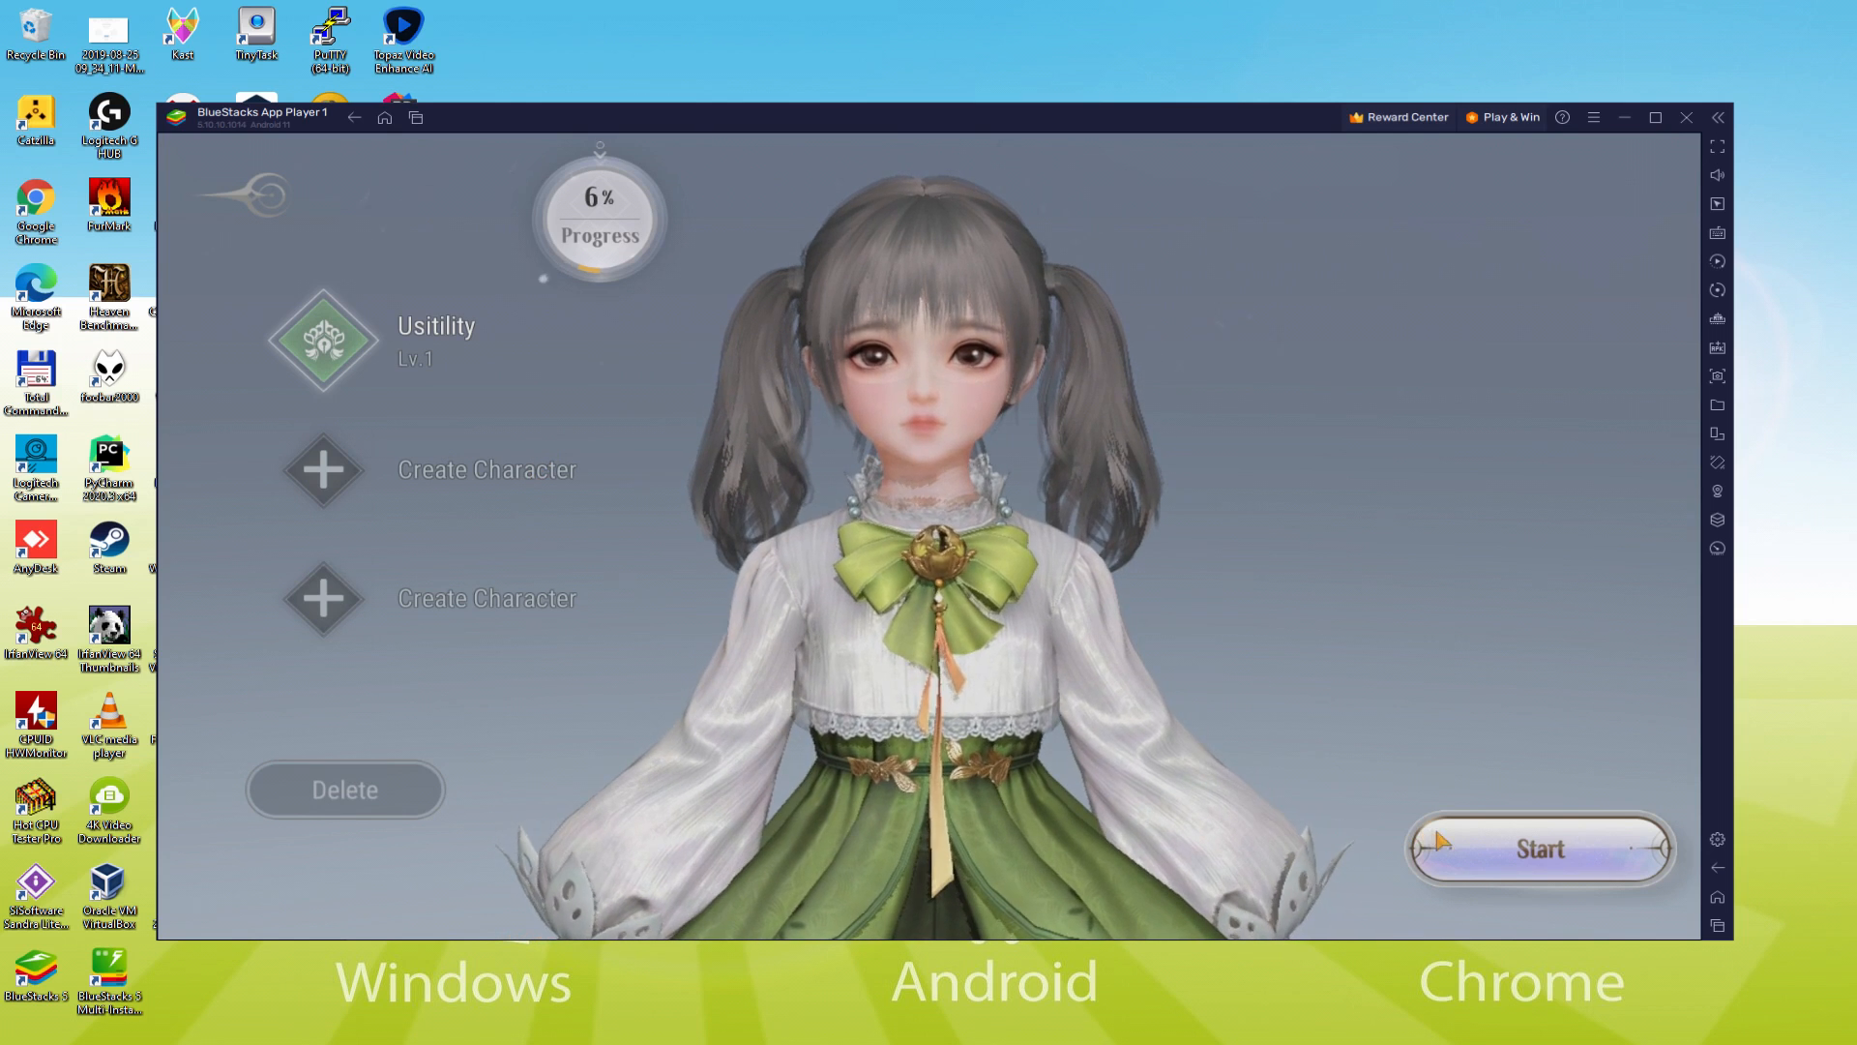
click(1541, 848)
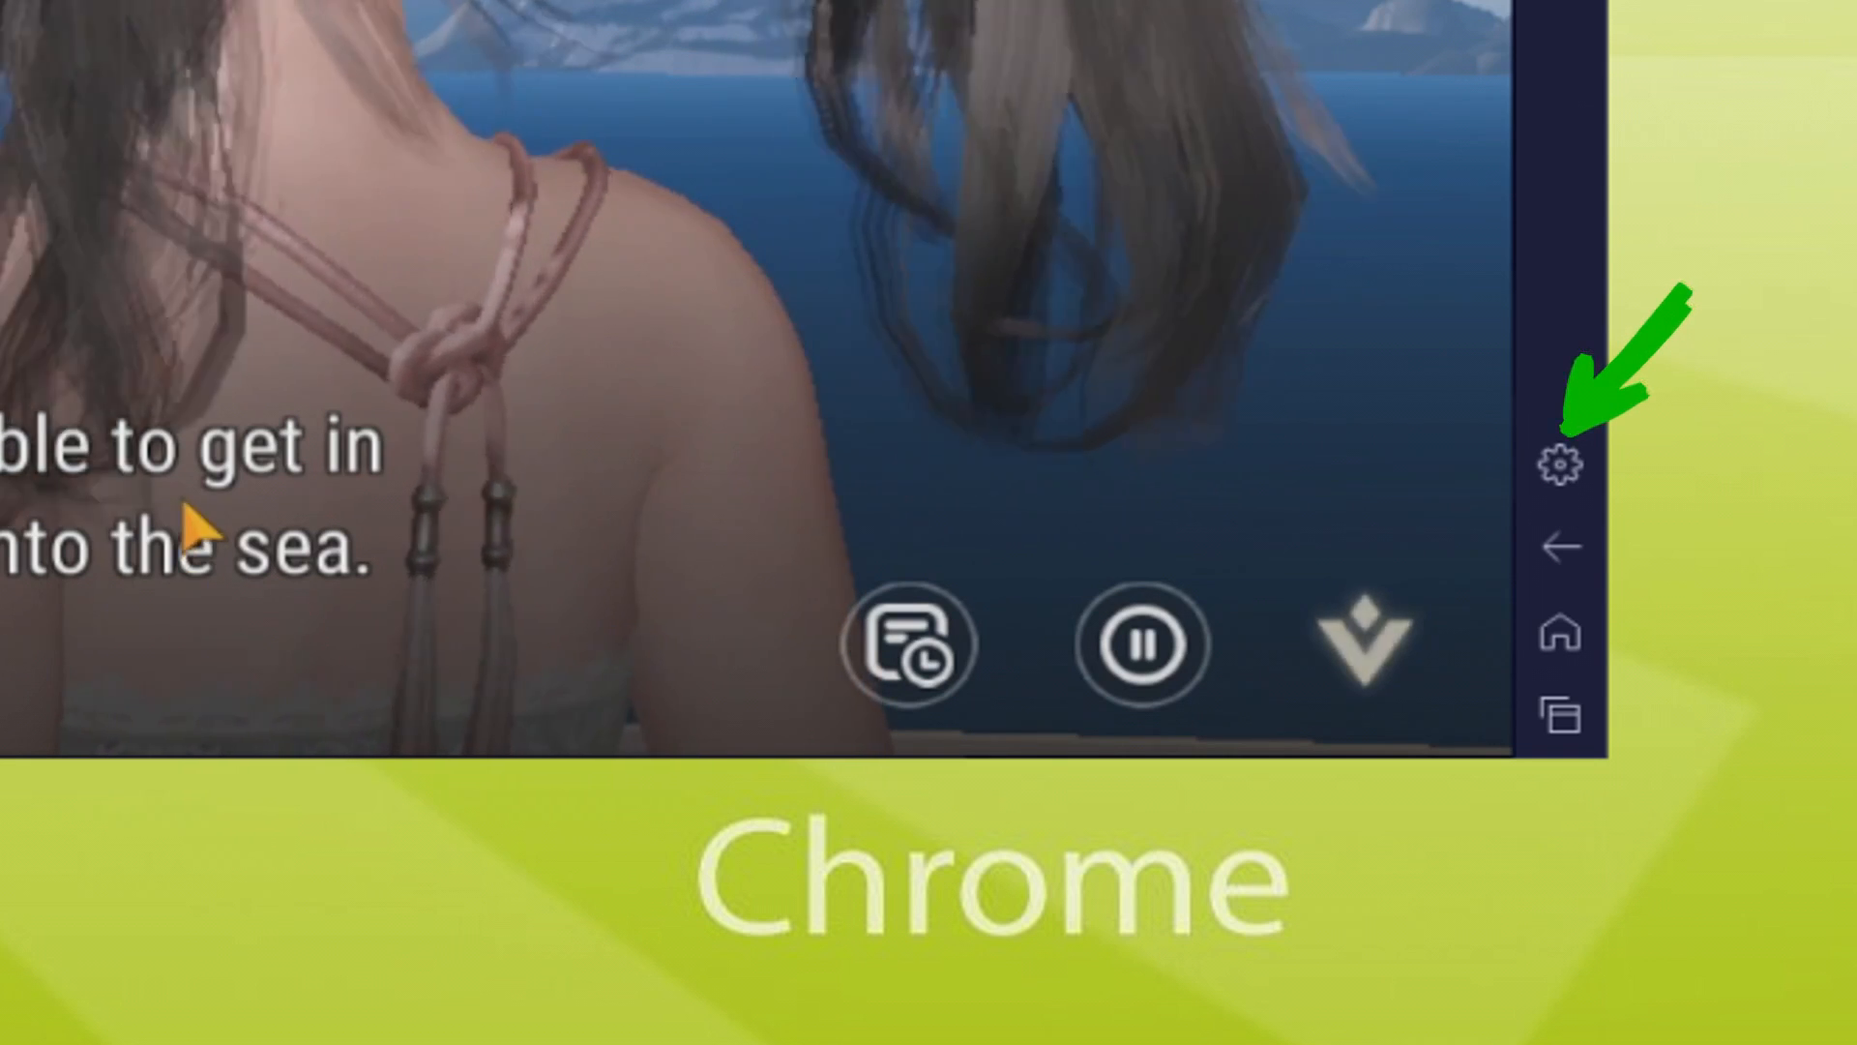
Equip the Greenhorn Shirt and Greenhorn breeches from their in-game popups
click(1561, 462)
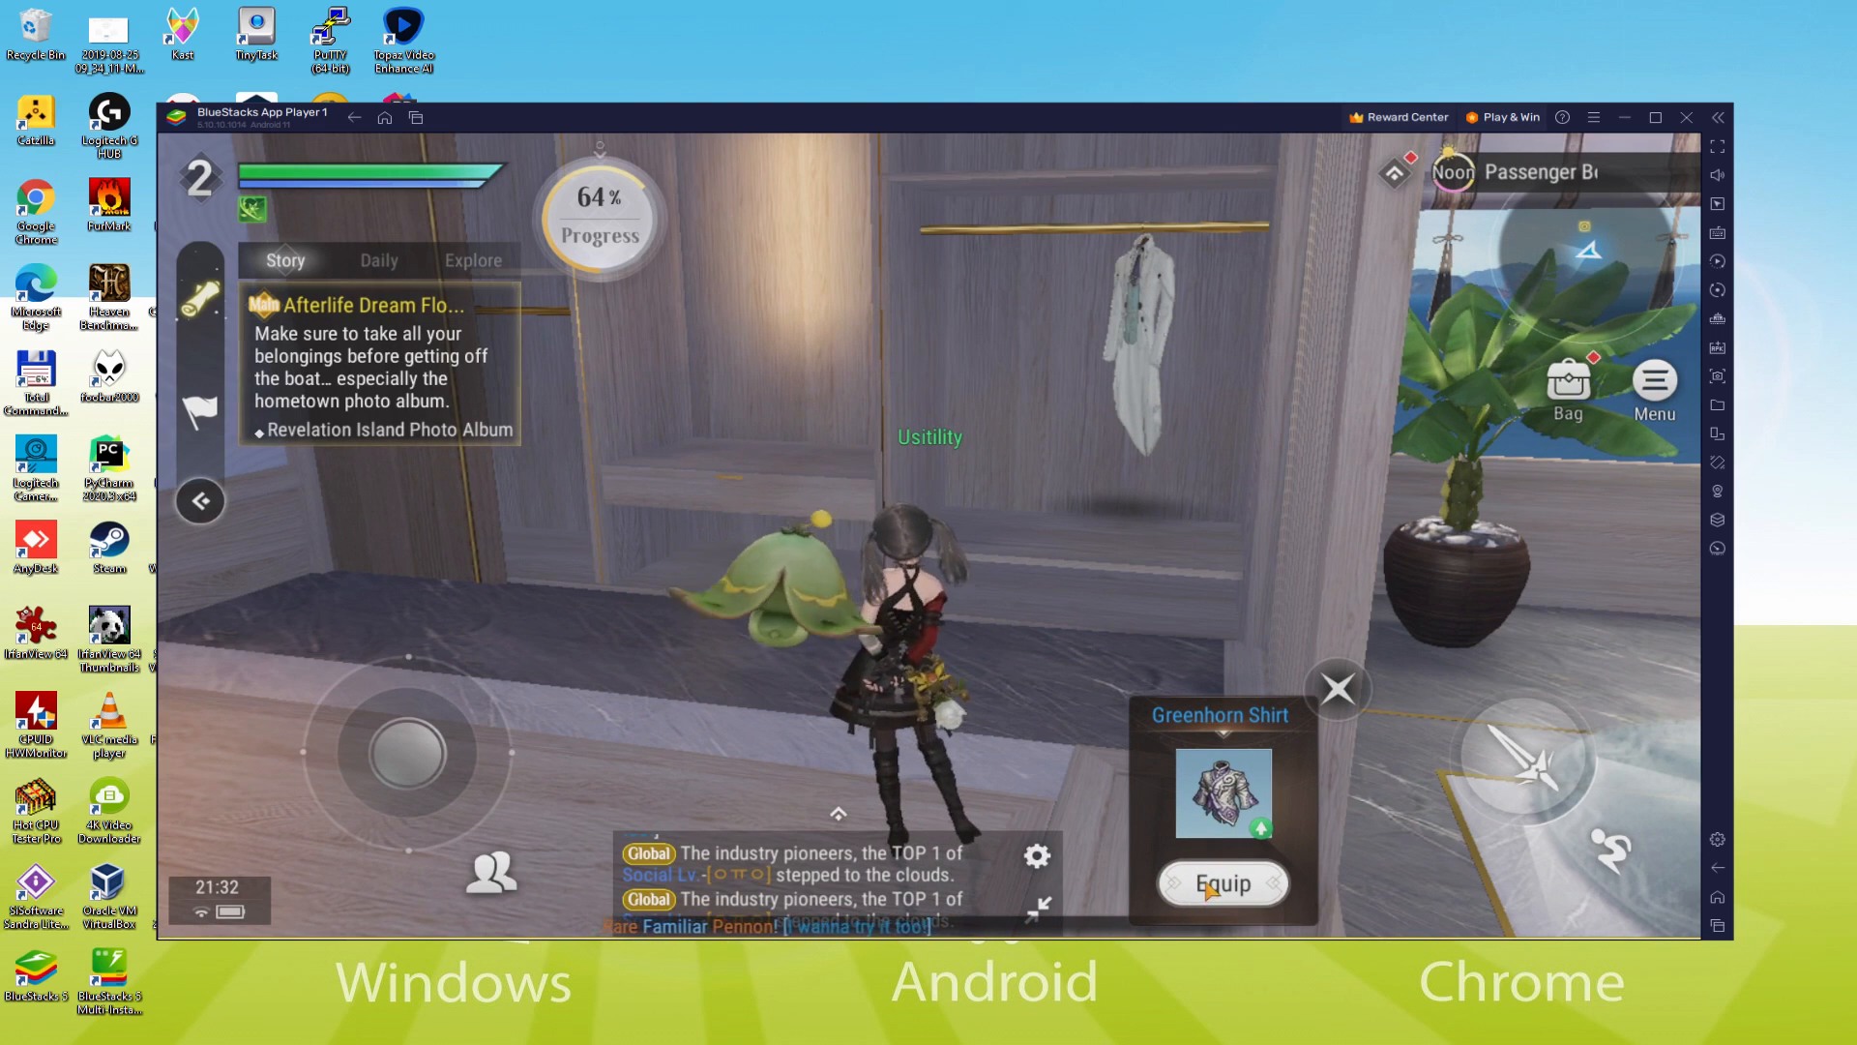
click(1221, 884)
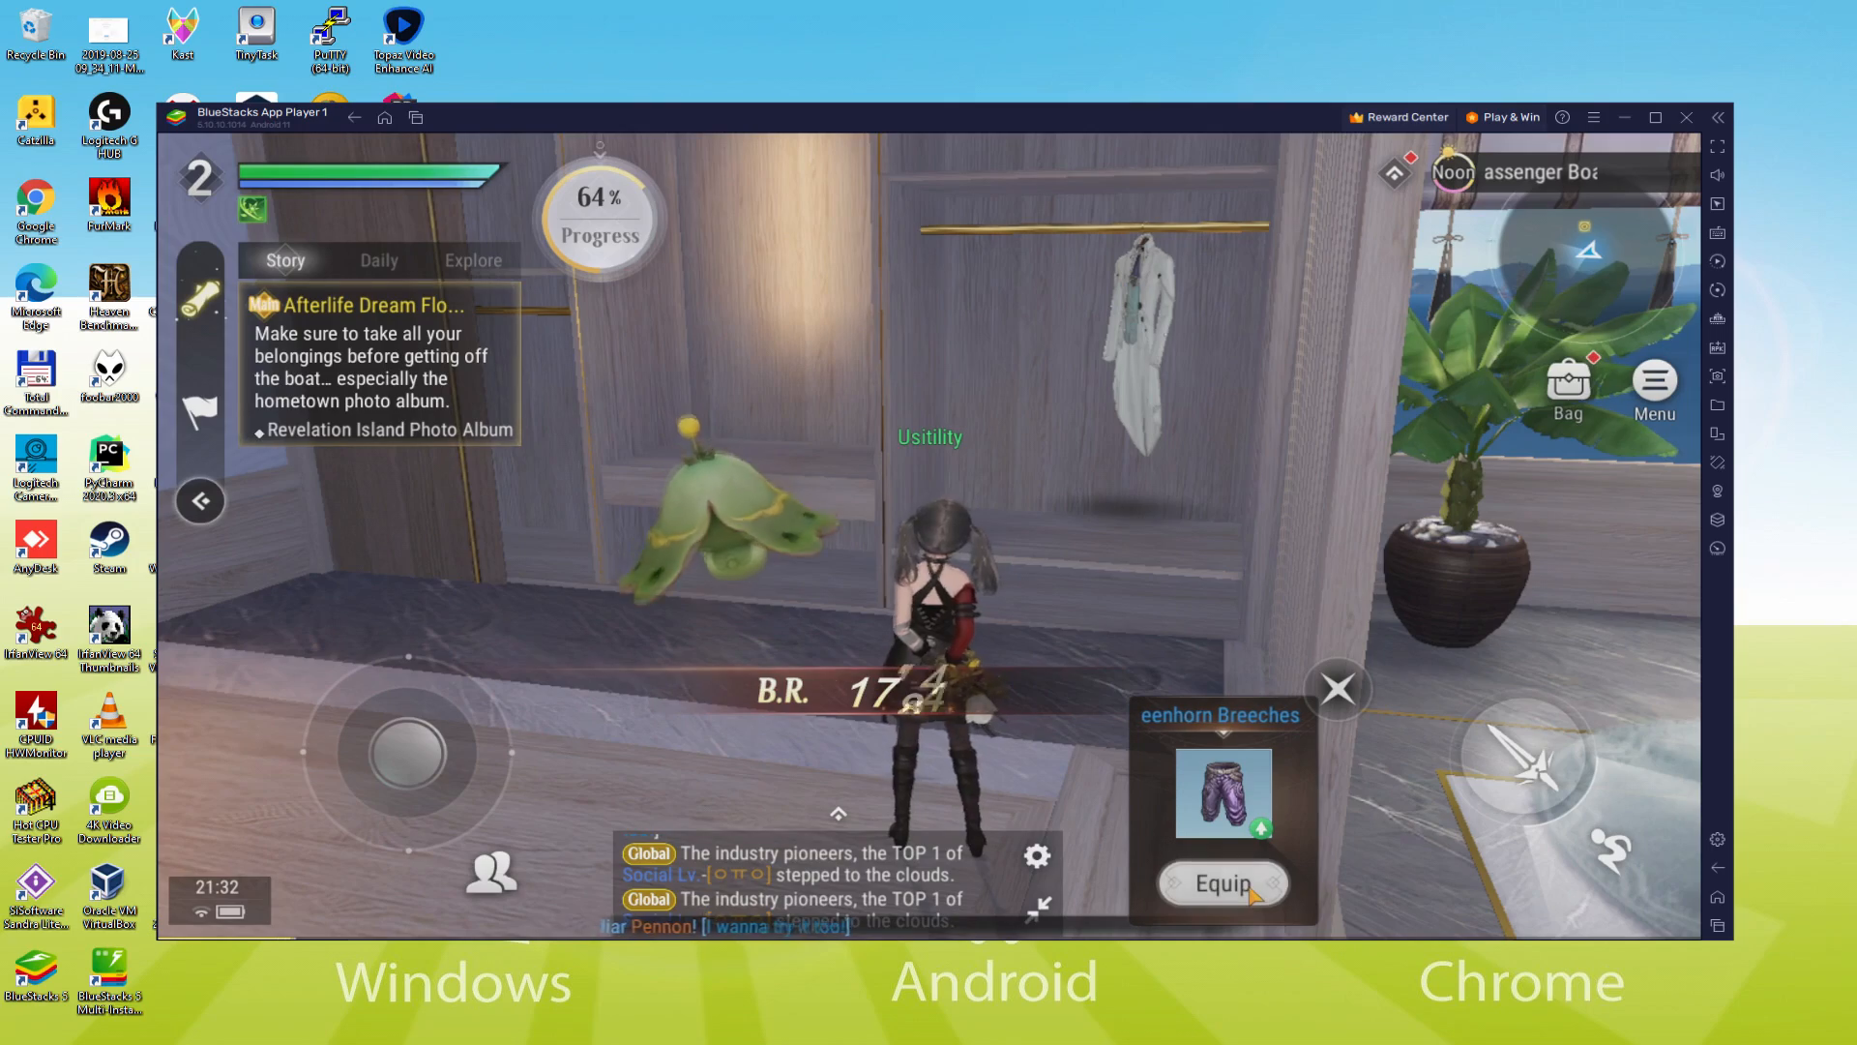
click(1220, 882)
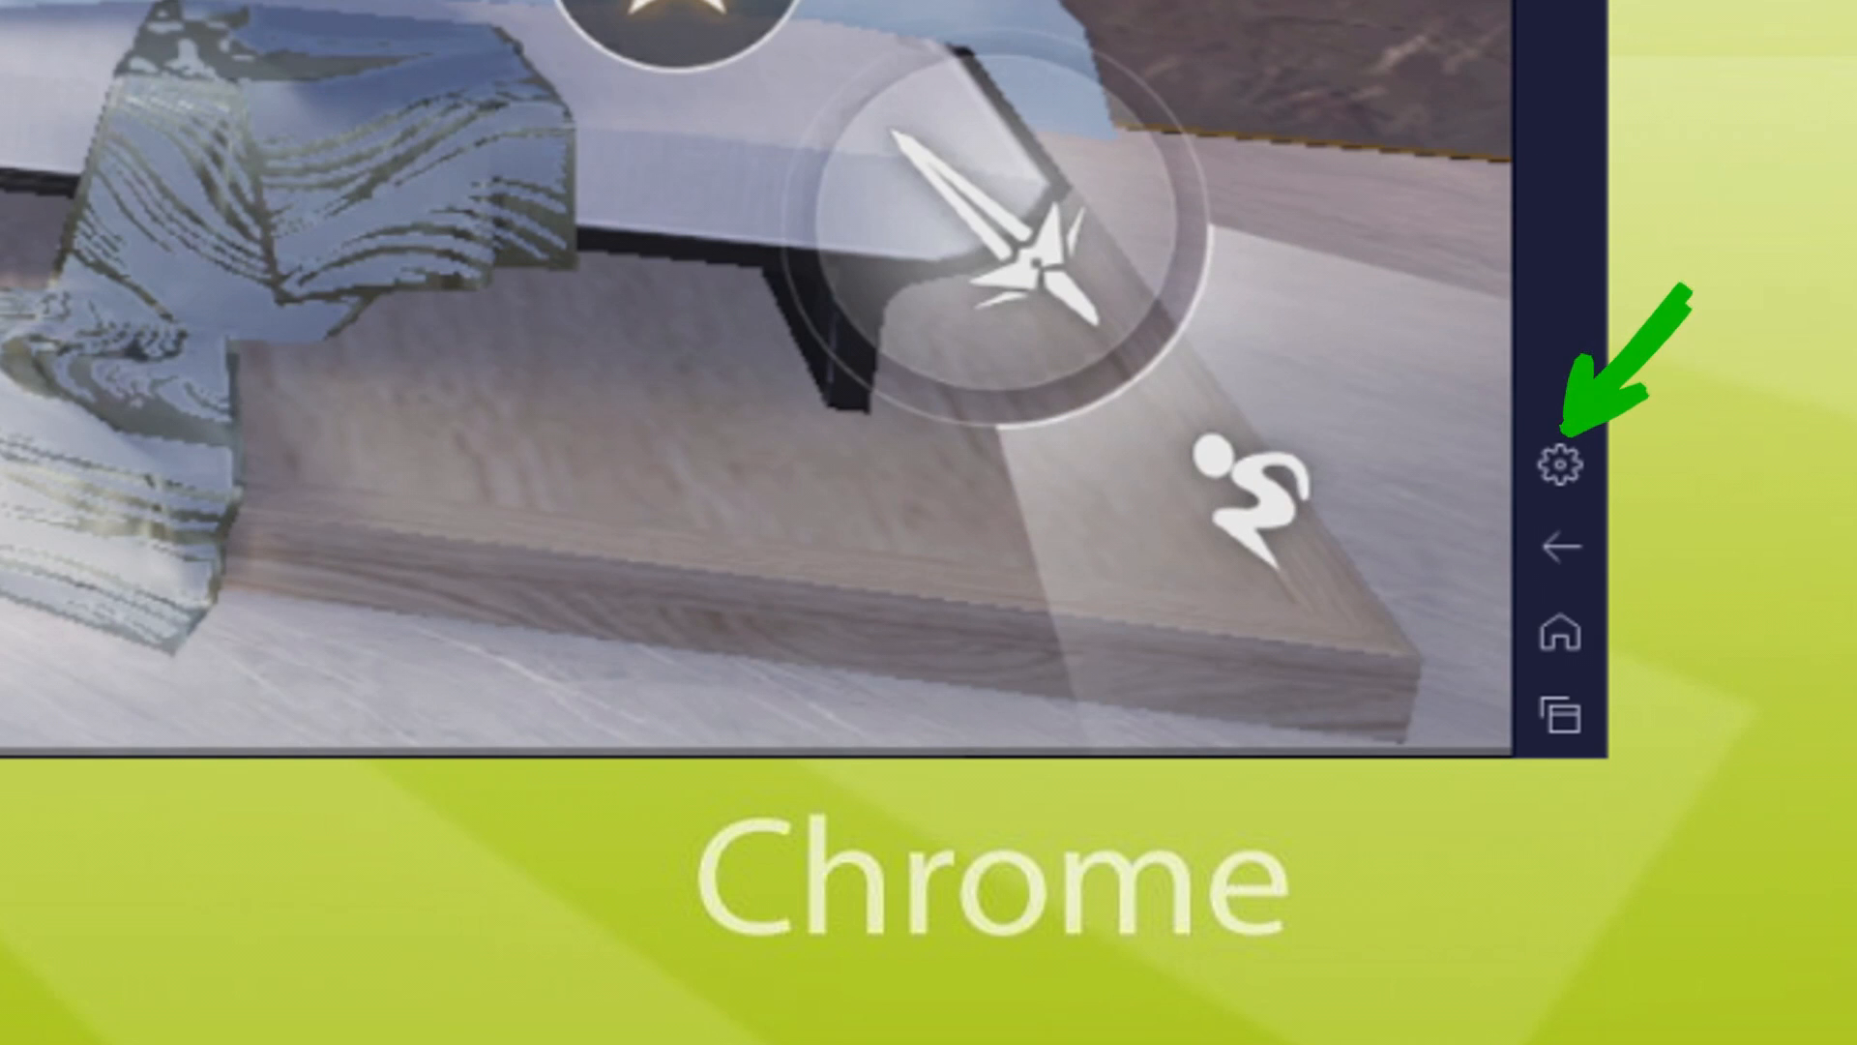
Show the emulator Device settings with the Samsung Galaxy S8 Plus profile
click(1563, 462)
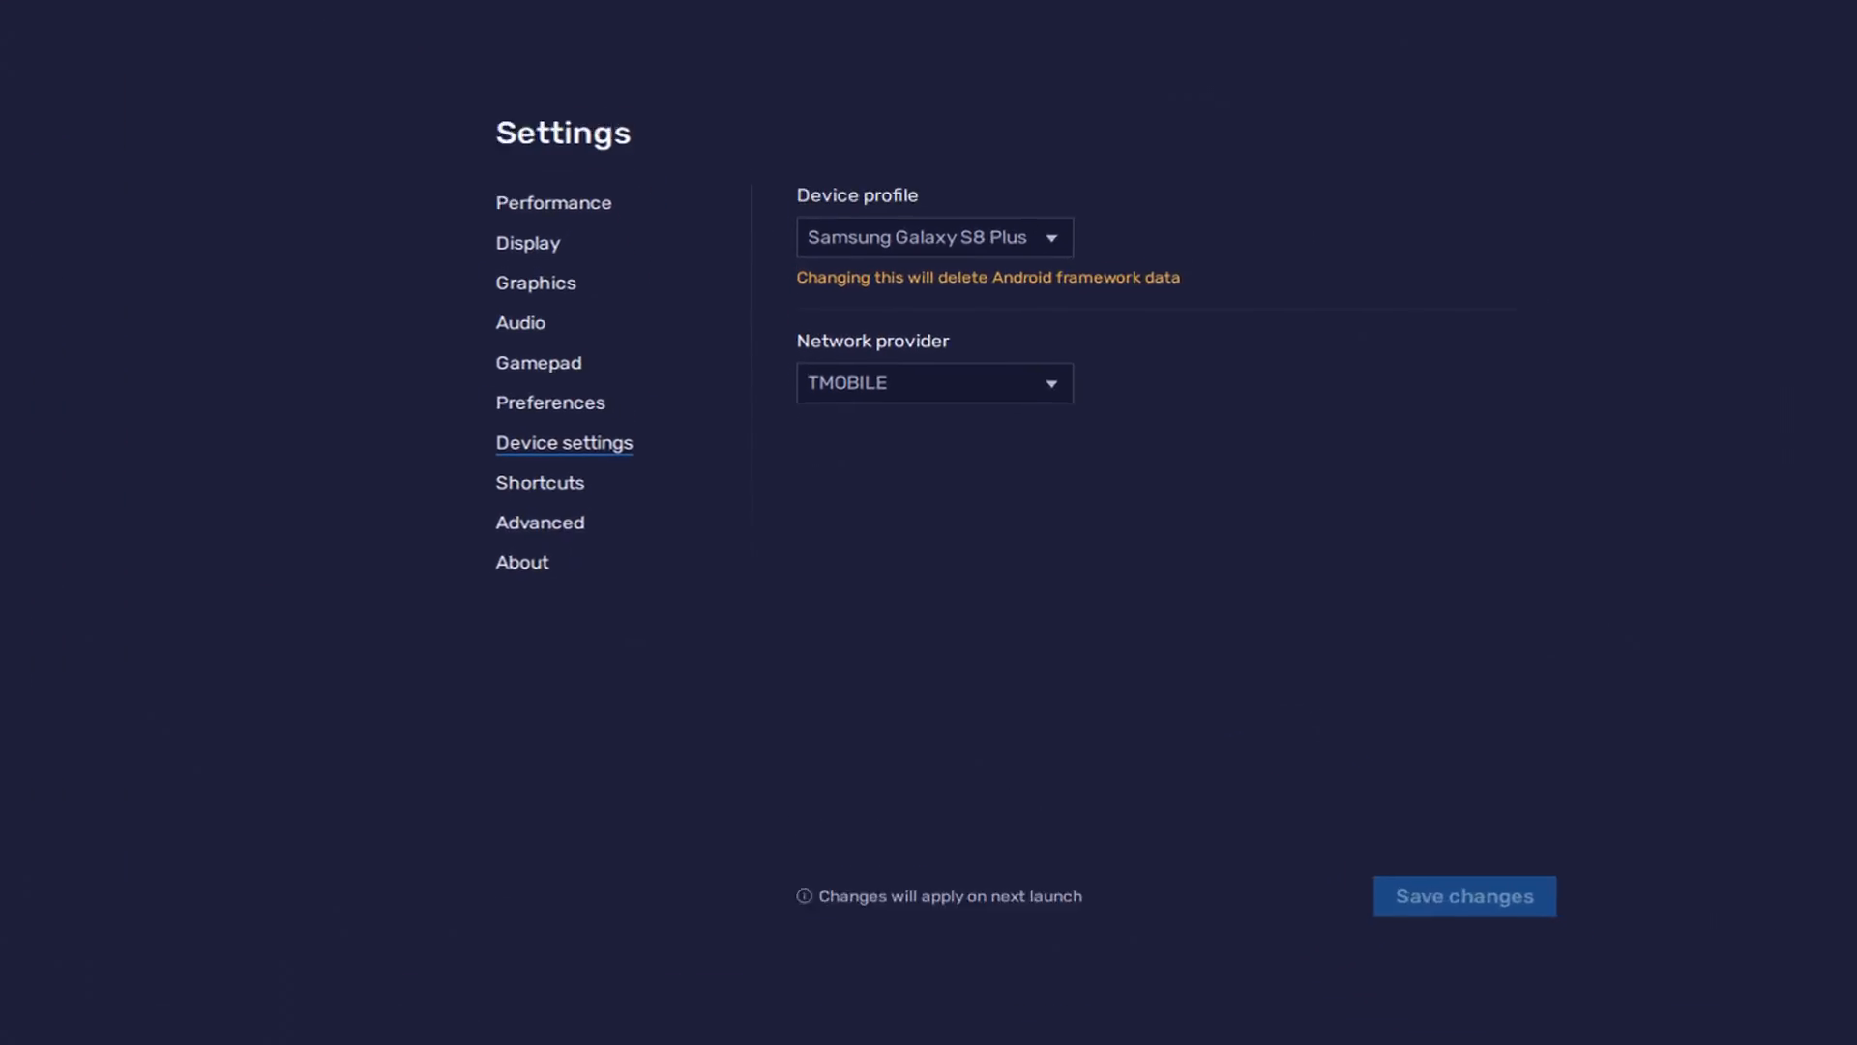